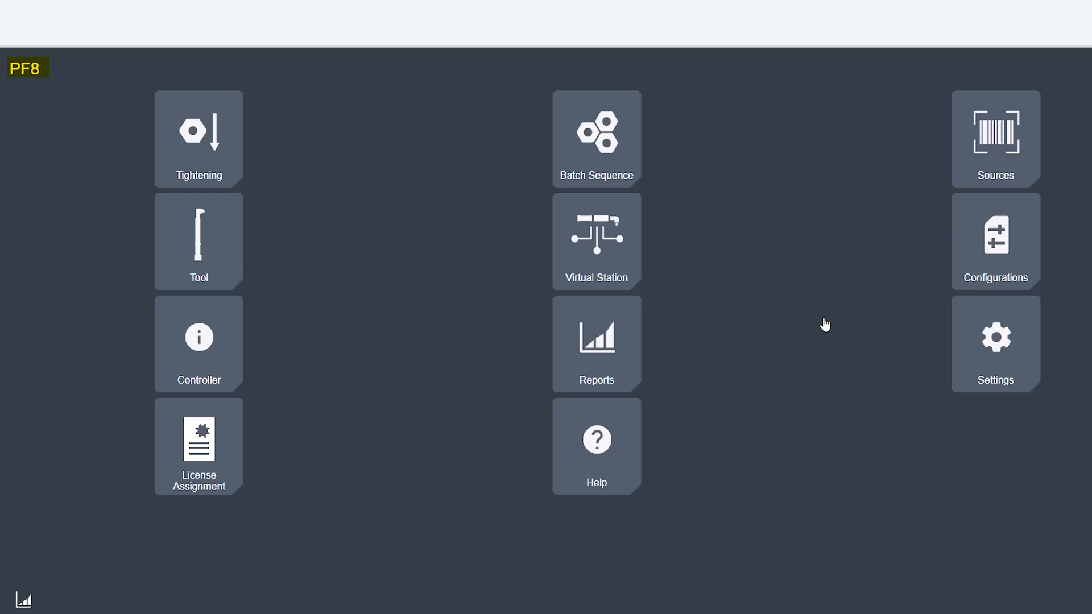
Go to Settings to show the Network page with Ethernet address 169.254.1.1.
click(995, 344)
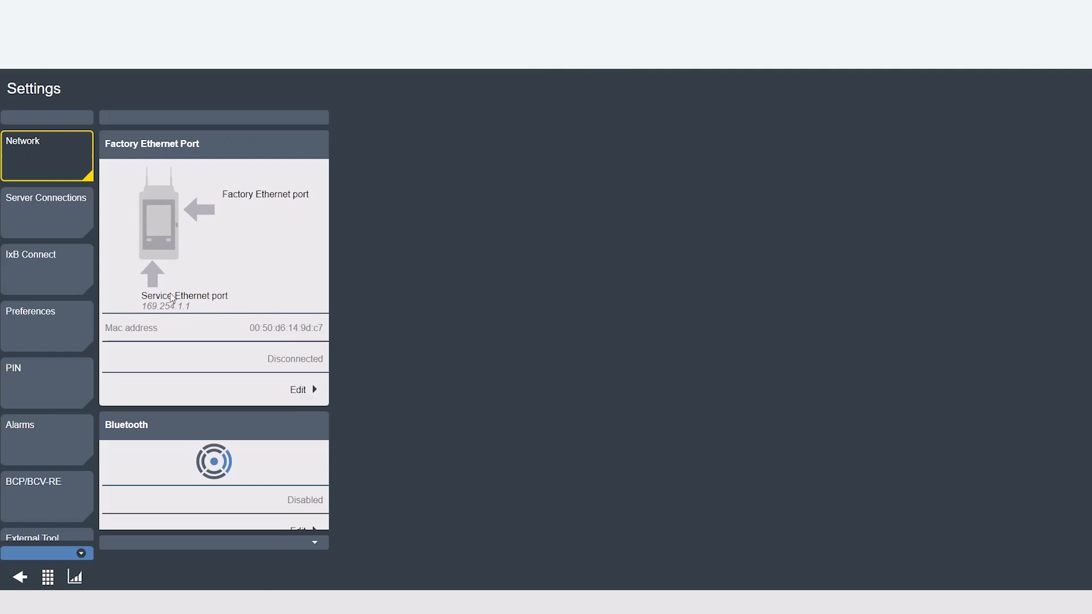
mouse_move(209, 314)
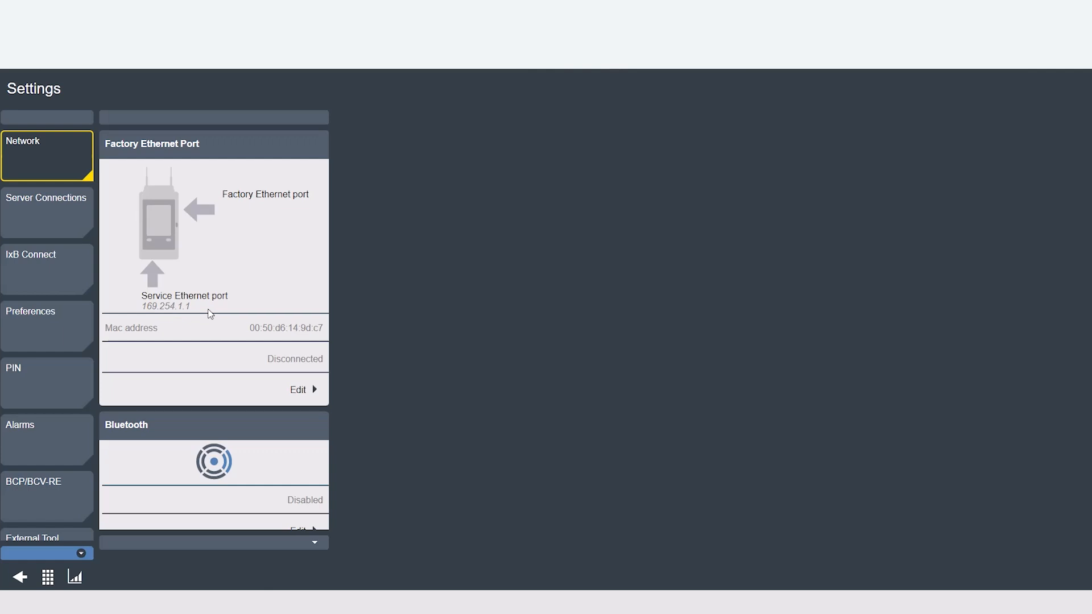
double_click(167, 306)
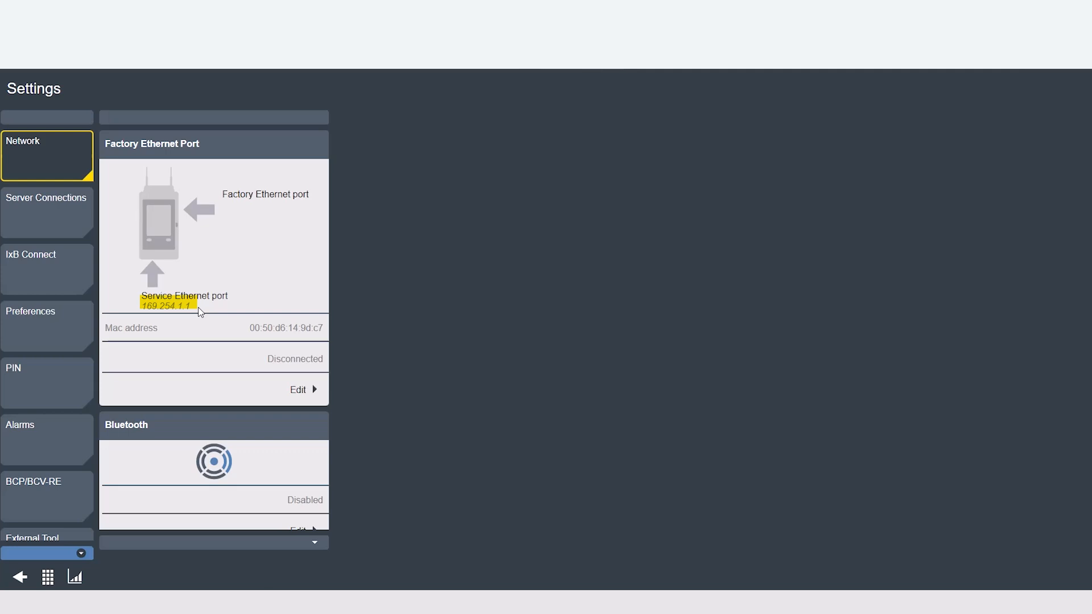
mouse_move(302, 403)
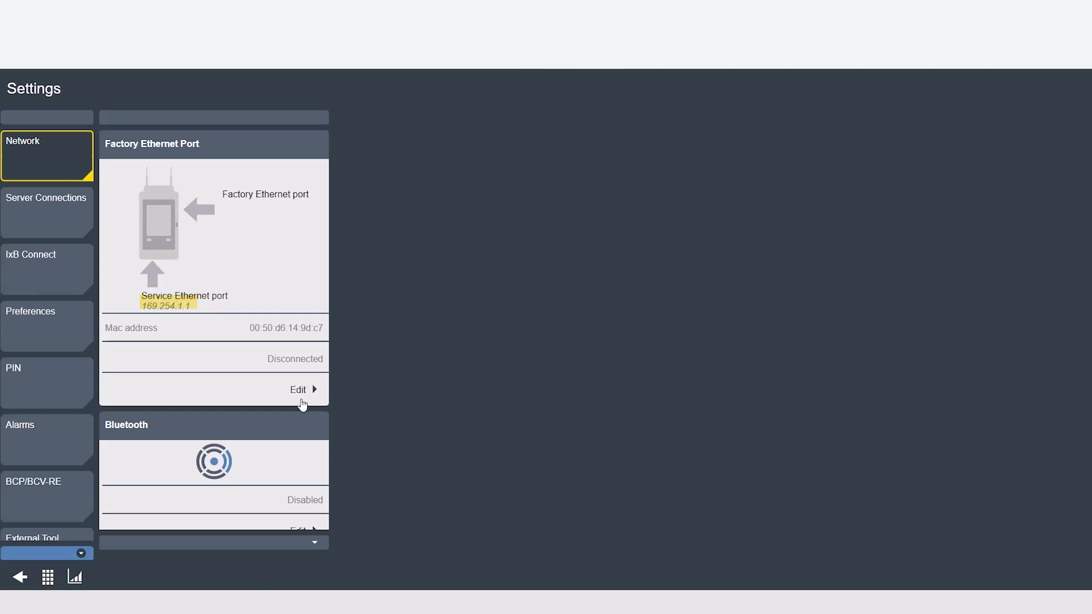
click(302, 389)
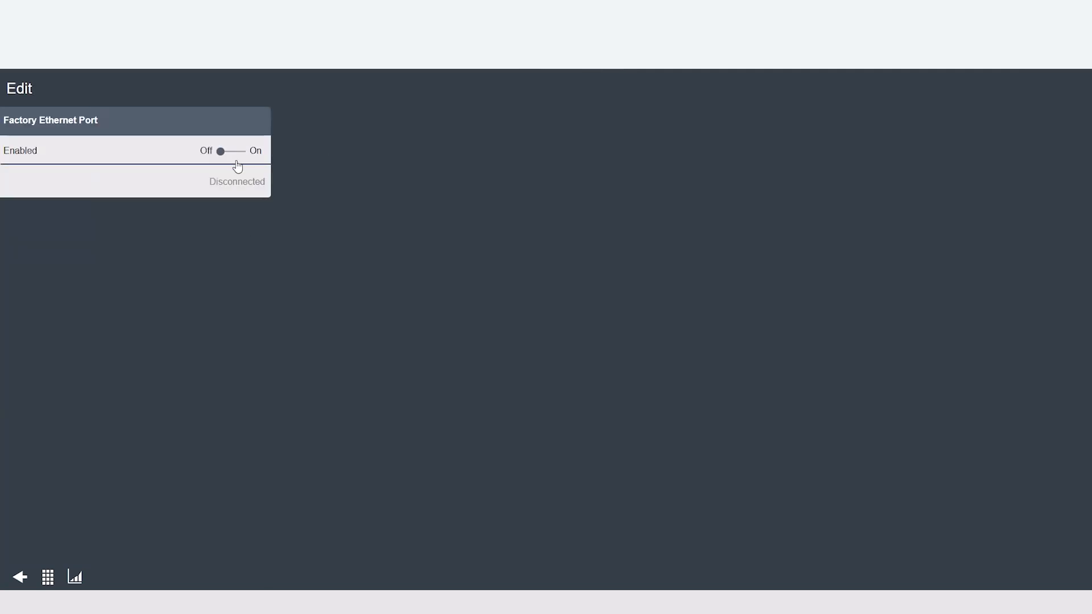
click(231, 151)
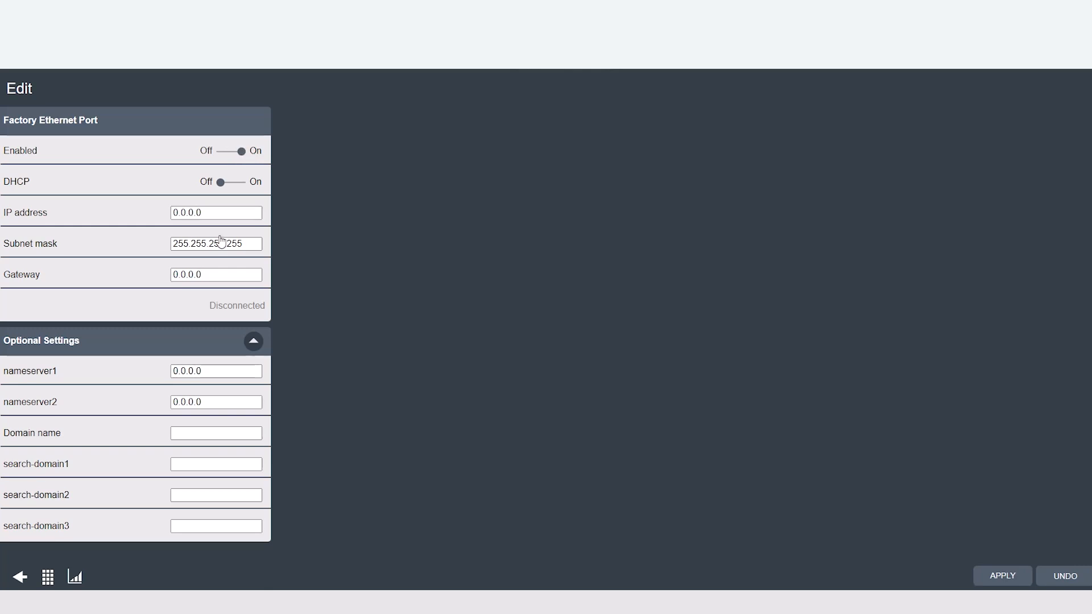
click(18, 577)
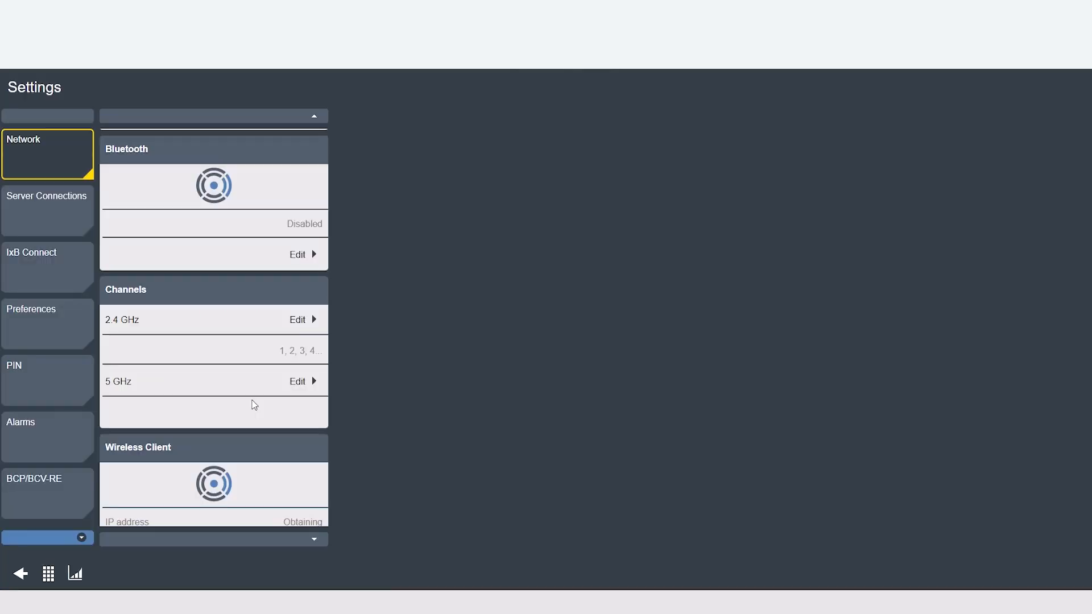
double_click(125, 150)
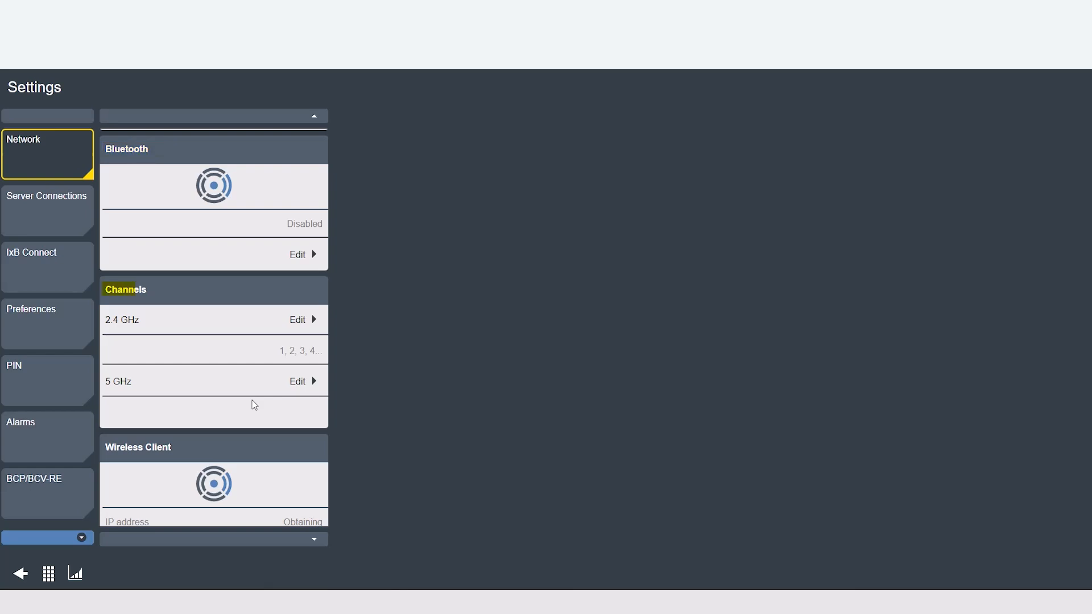
mouse_move(302, 335)
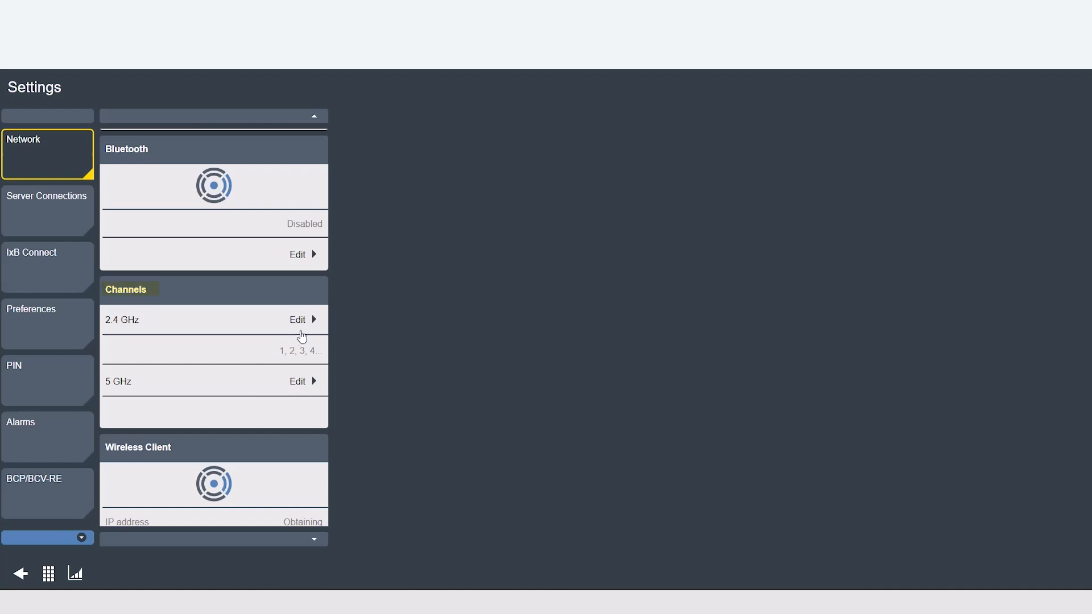
click(297, 320)
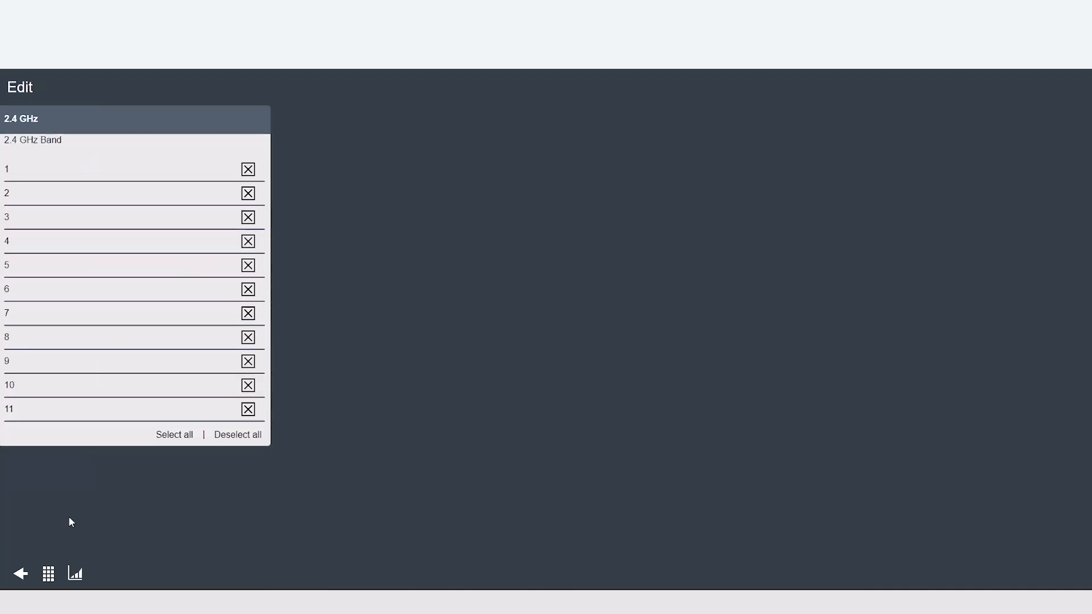
click(237, 434)
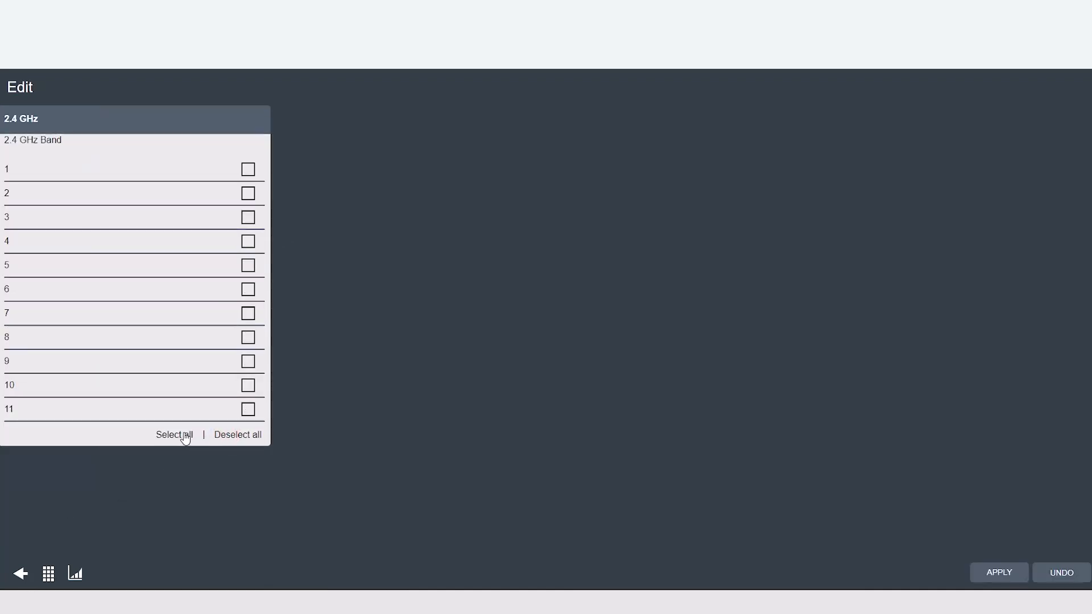
click(175, 435)
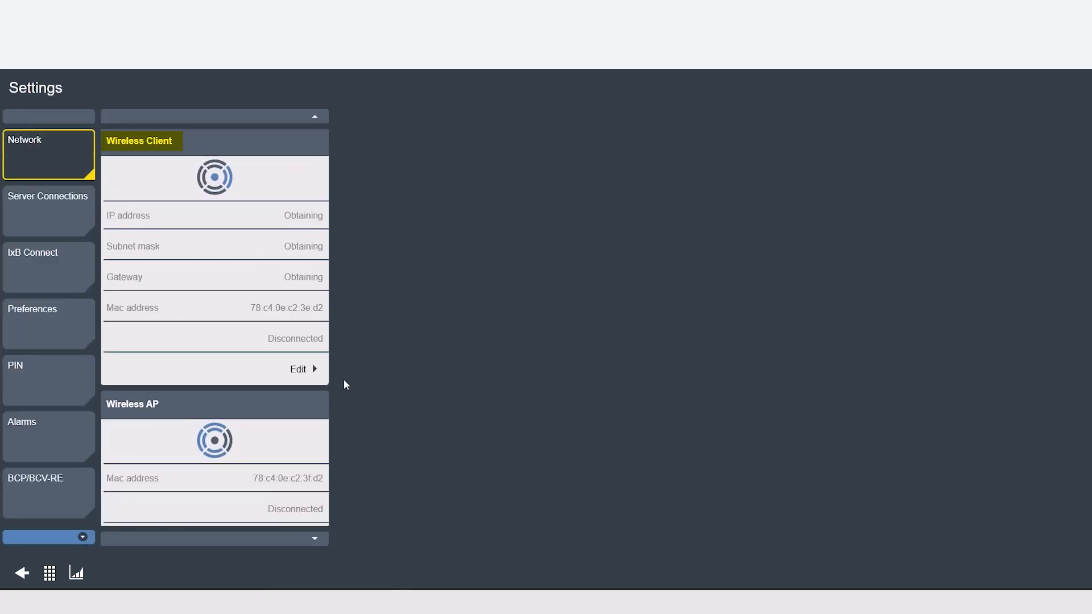
mouse_move(308, 381)
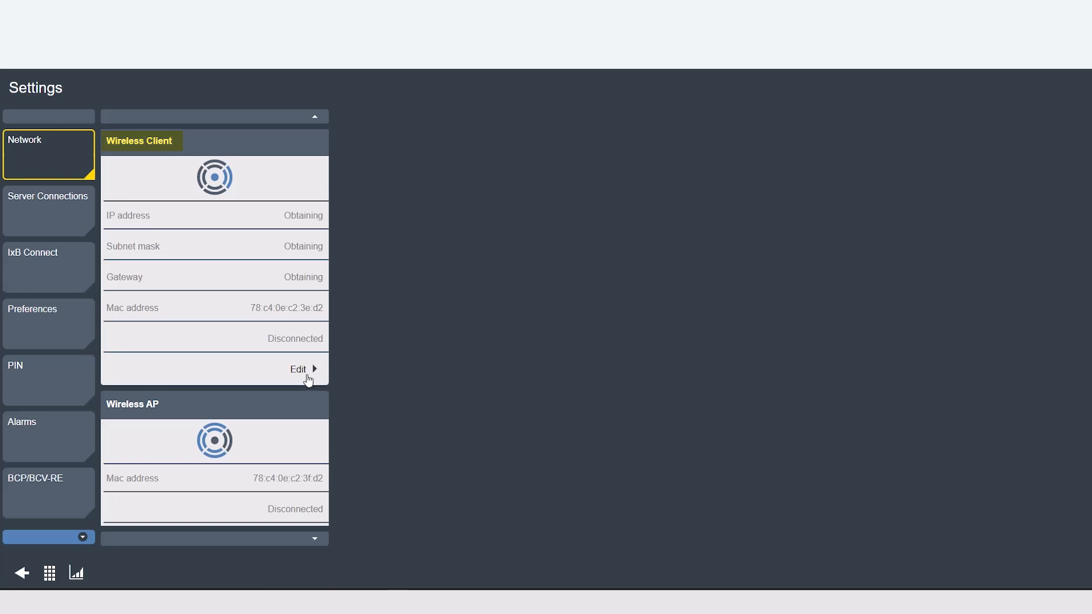
click(298, 369)
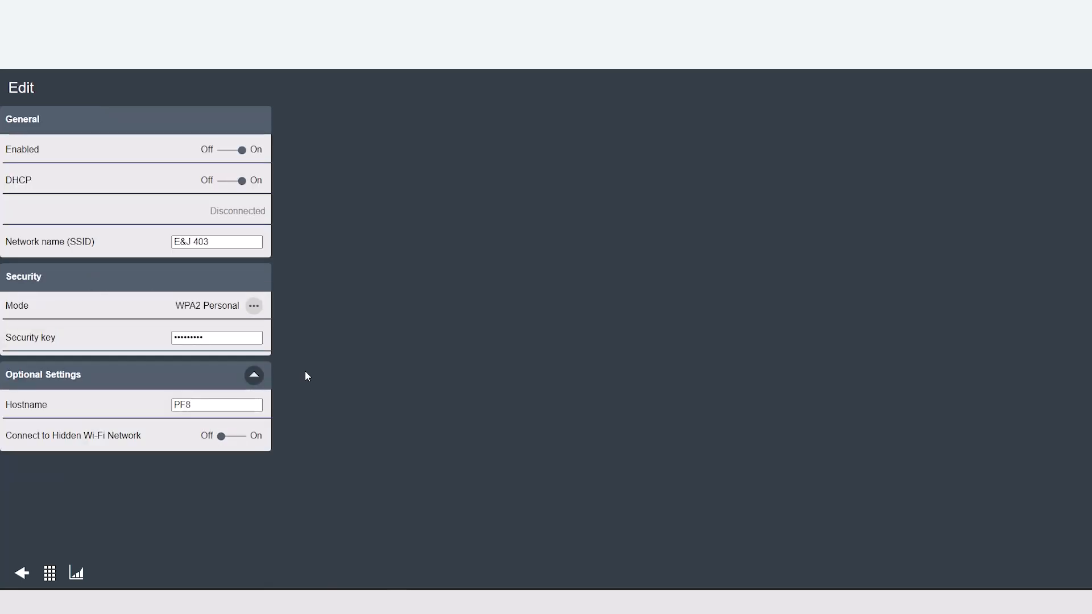
mouse_move(112, 448)
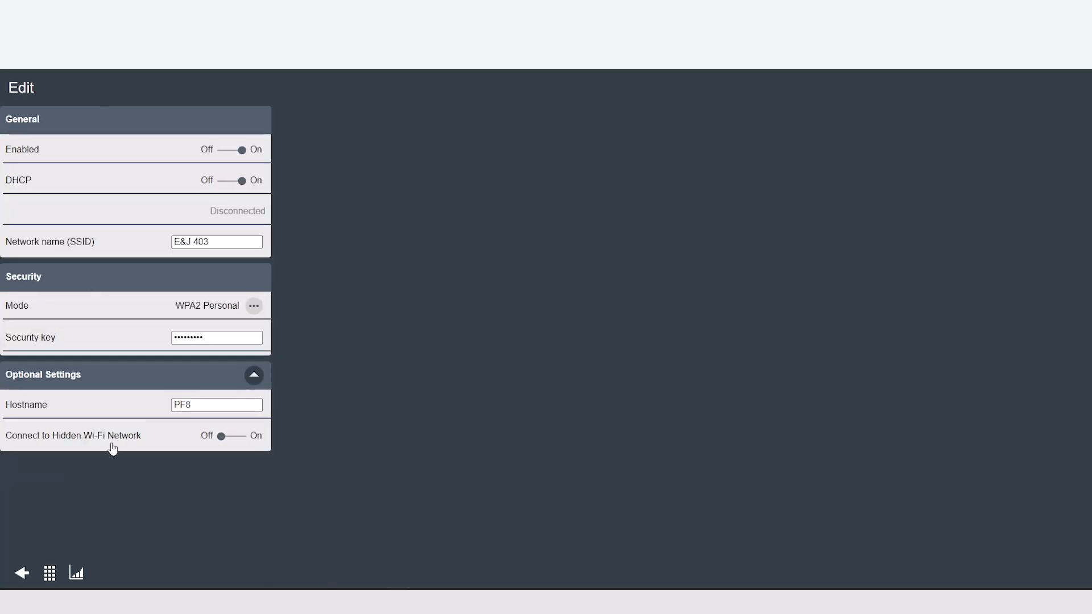
click(22, 574)
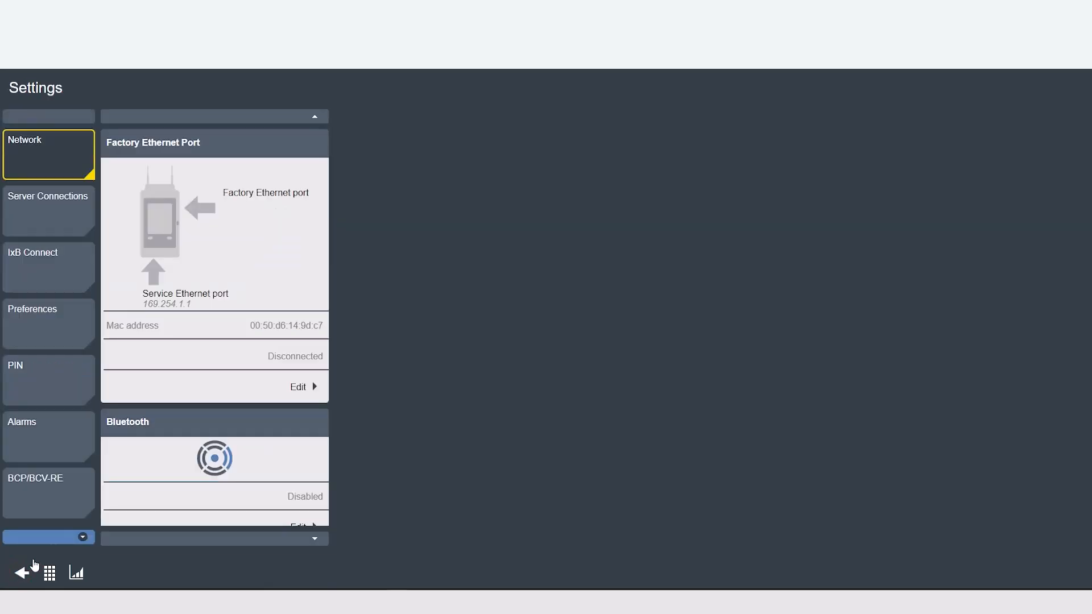
scroll(down, 3)
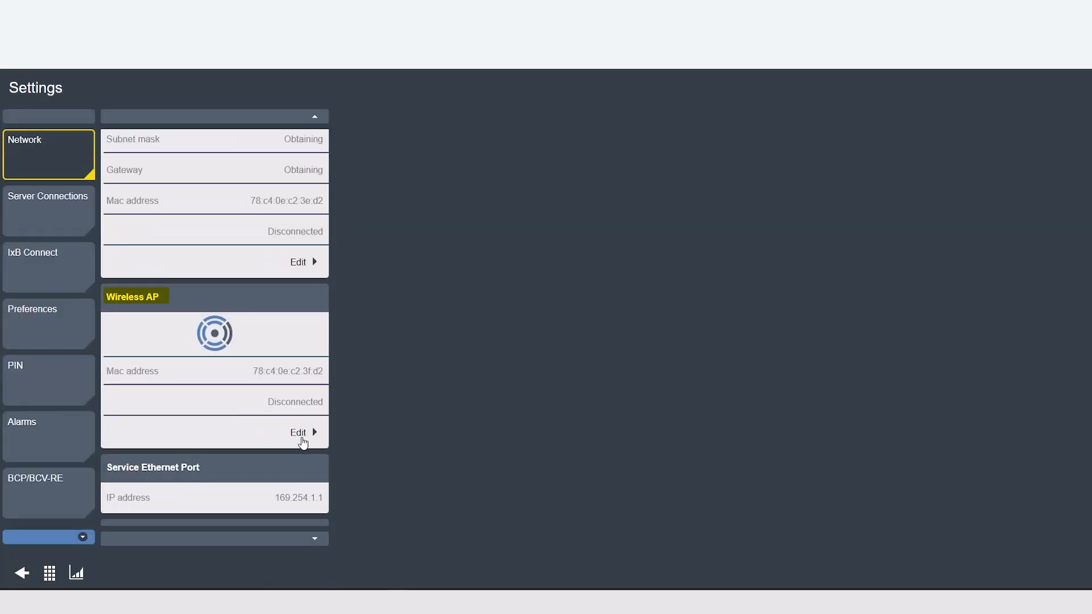
click(299, 437)
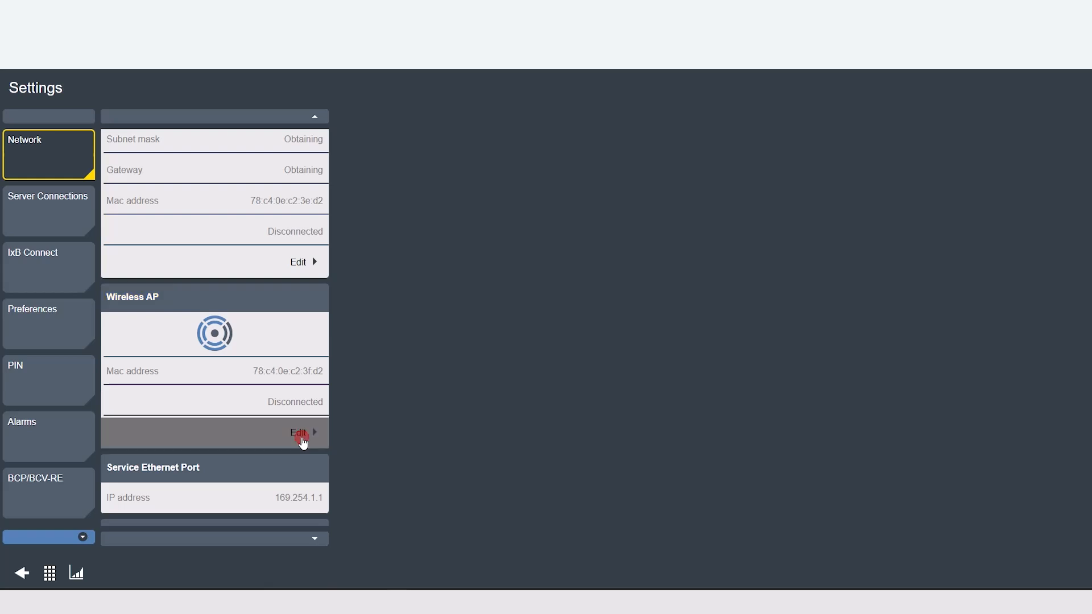
click(298, 432)
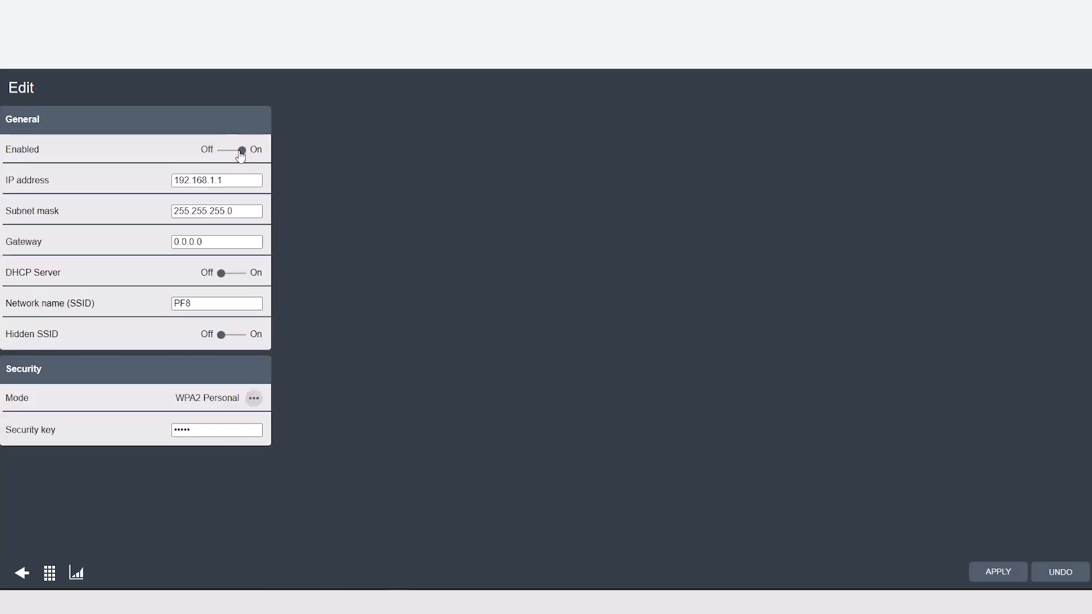
click(238, 149)
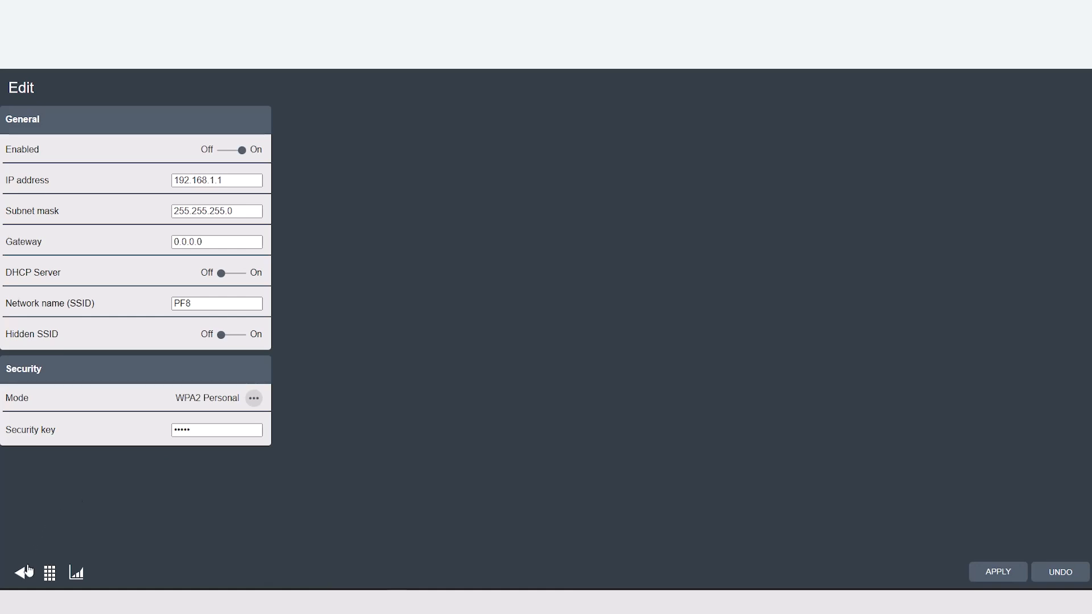
click(20, 573)
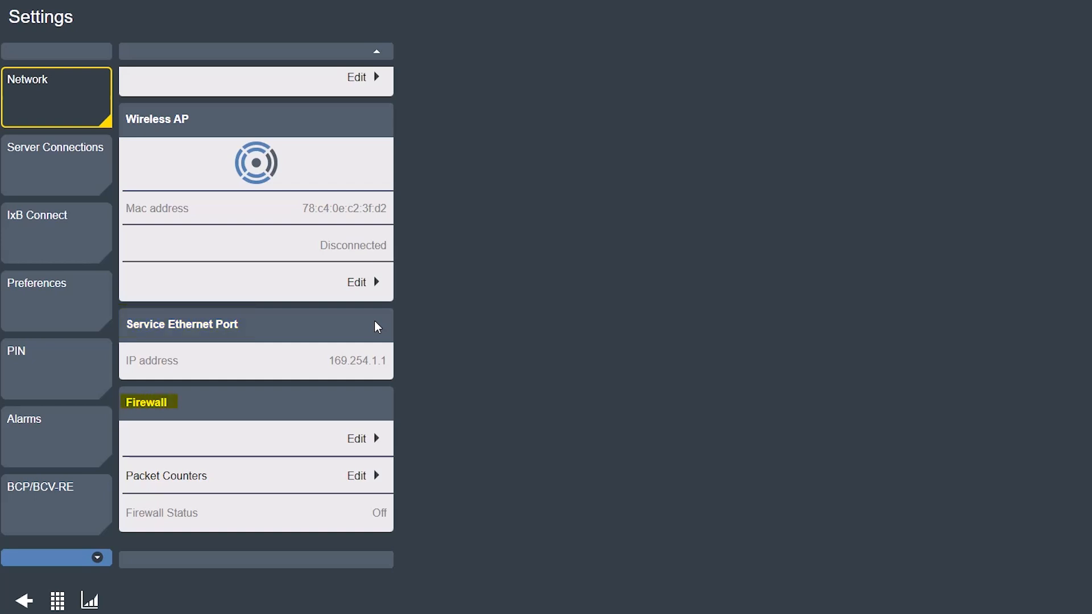
Open Server Connections, toggling ToolsNet and Remote Logging on and back off.
click(55, 165)
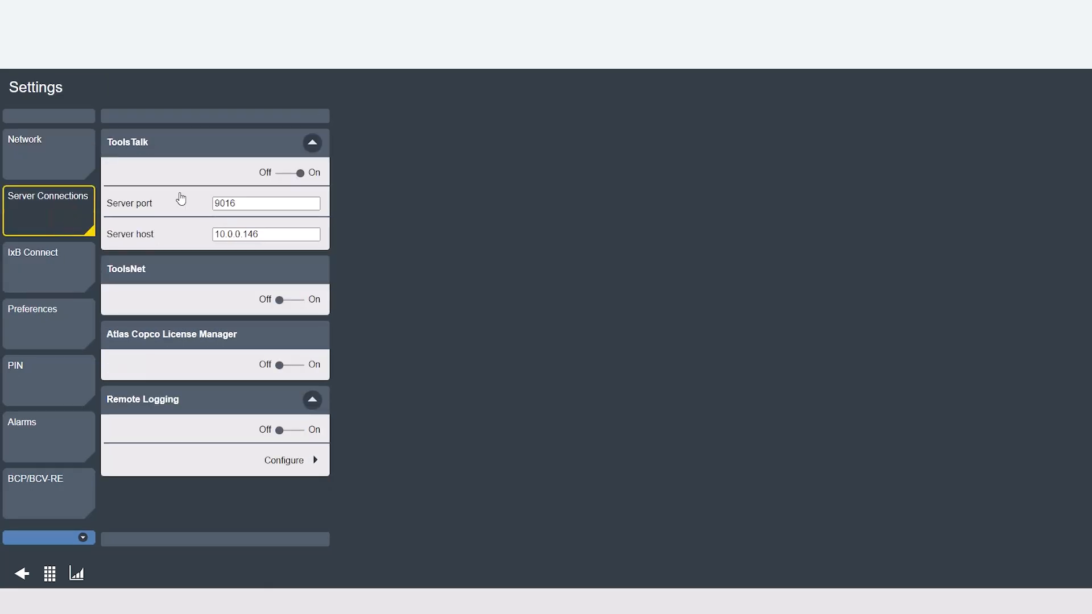
mouse_move(410, 262)
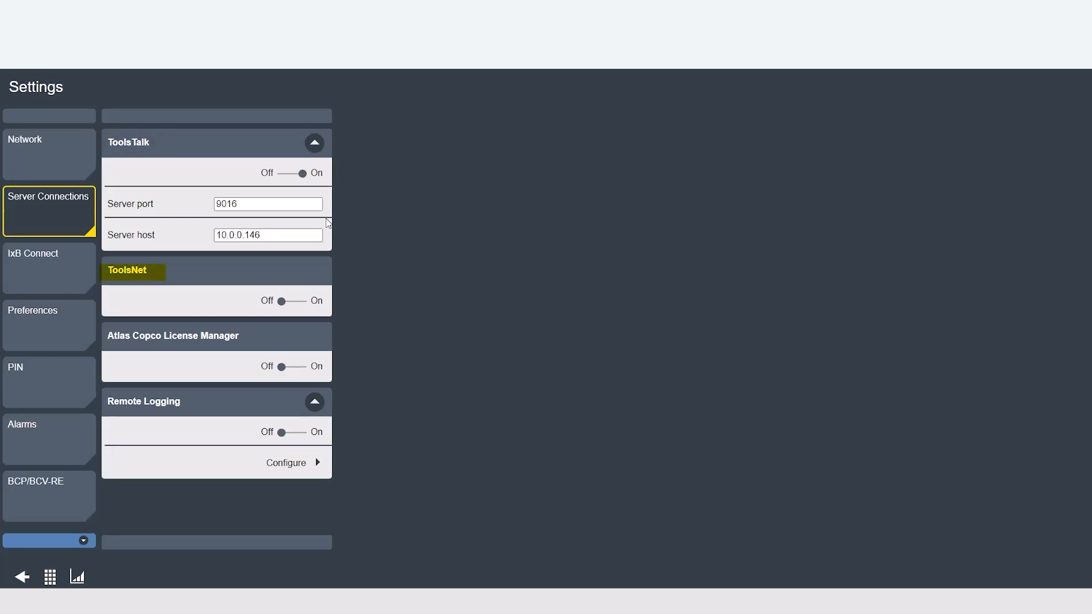
click(292, 301)
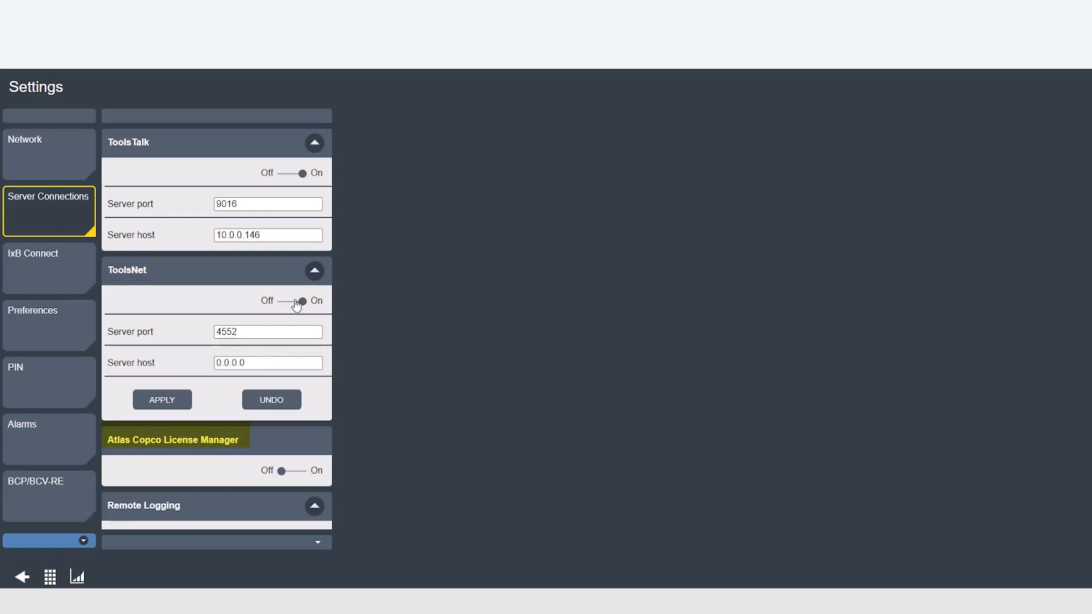
click(295, 301)
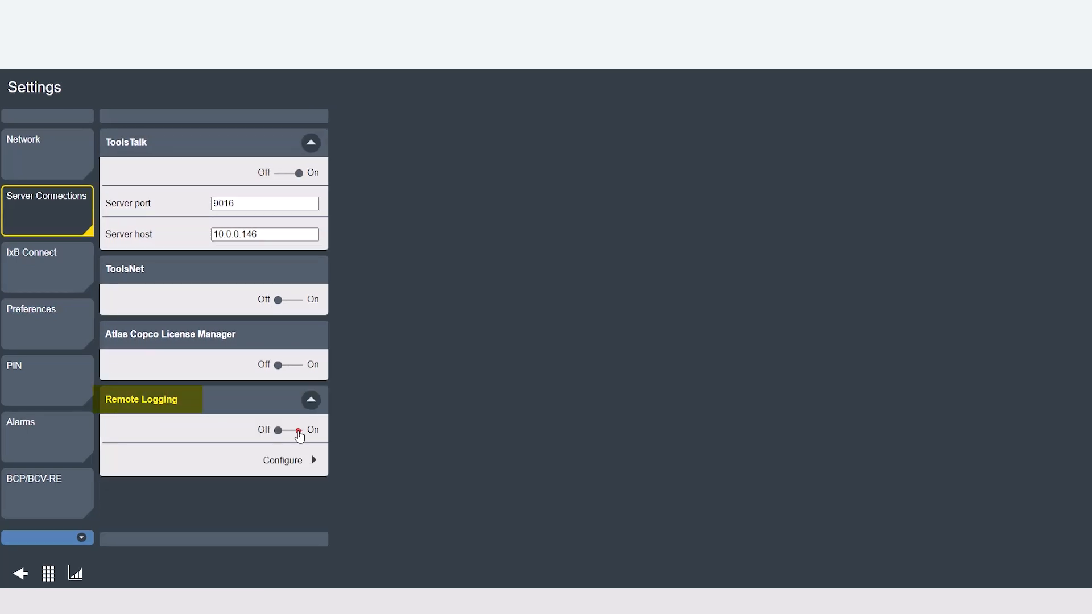
click(296, 430)
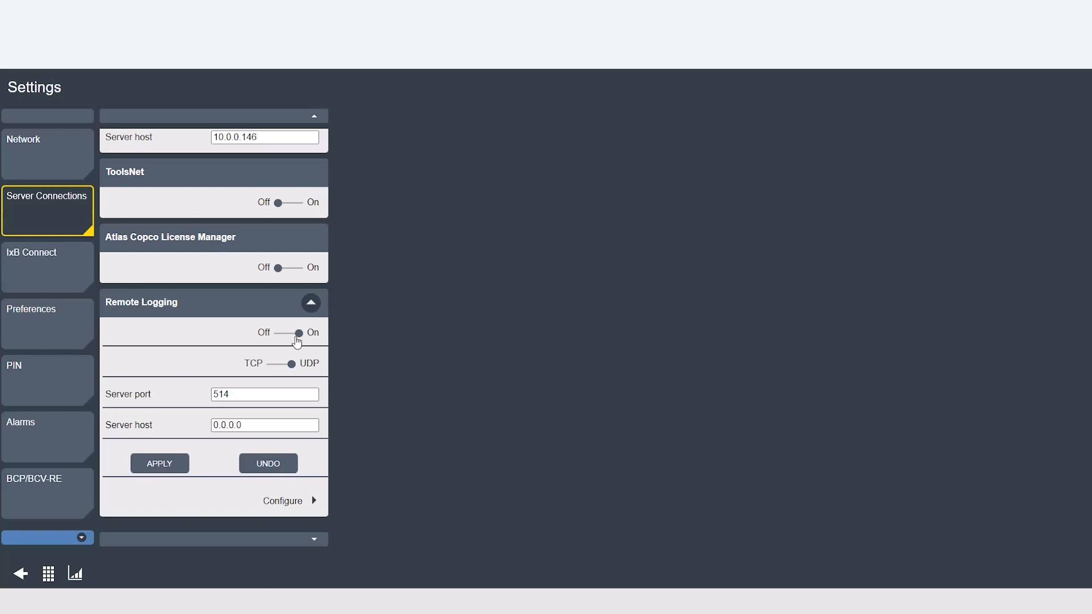
click(291, 501)
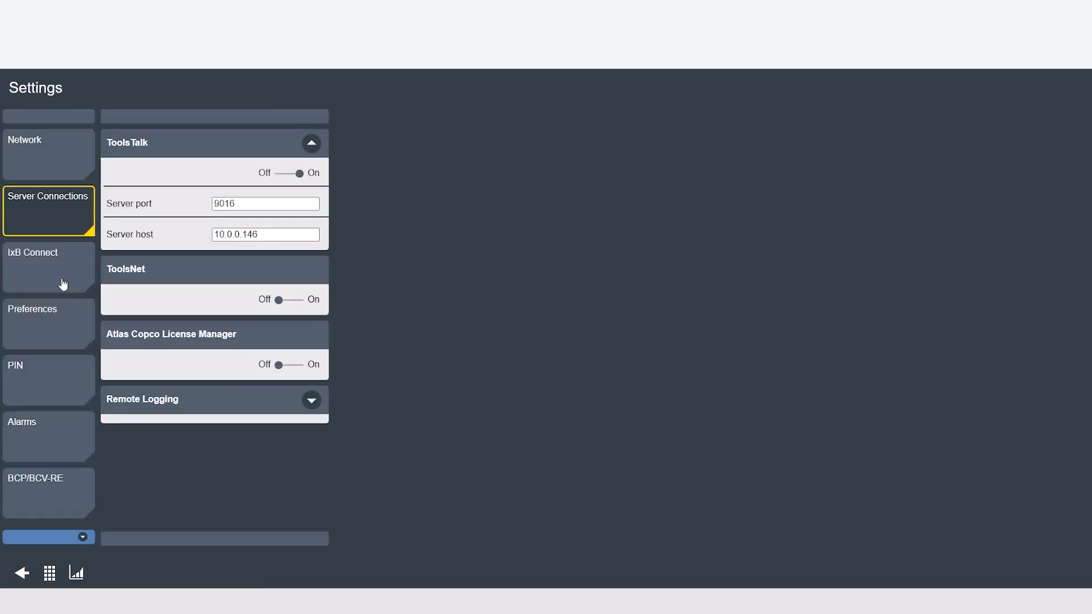
Show the IxB Connect settings with tool connection base port 62000.
click(48, 267)
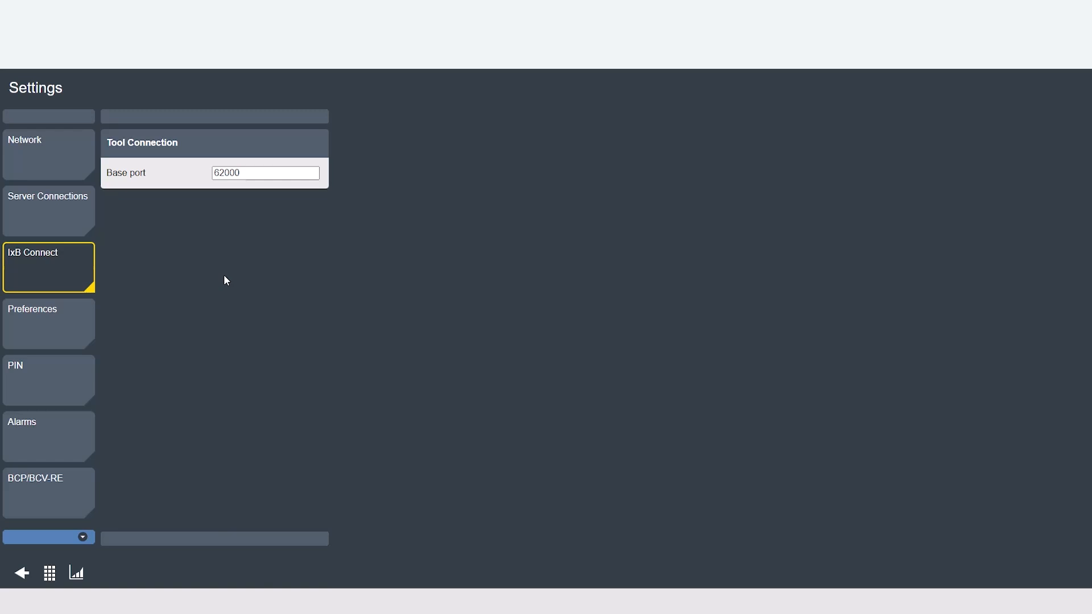
mouse_move(228, 195)
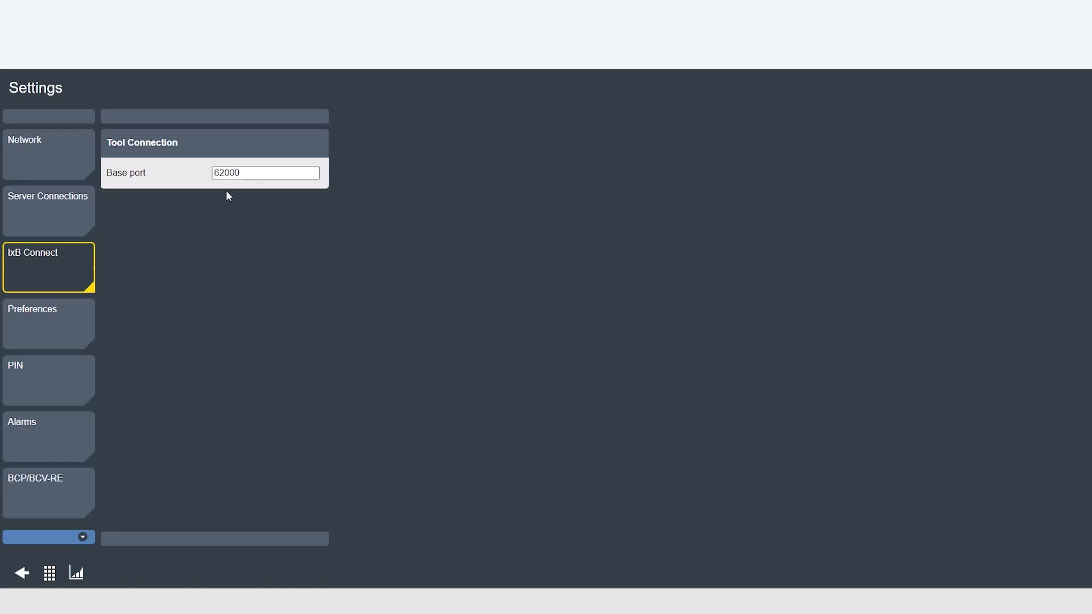
mouse_move(224, 228)
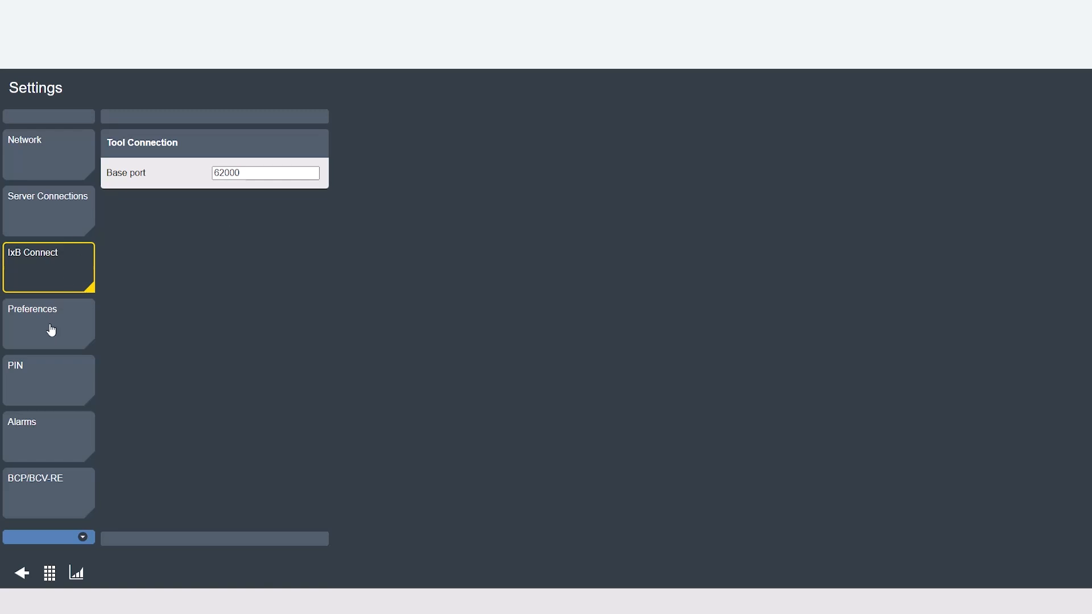
click(48, 323)
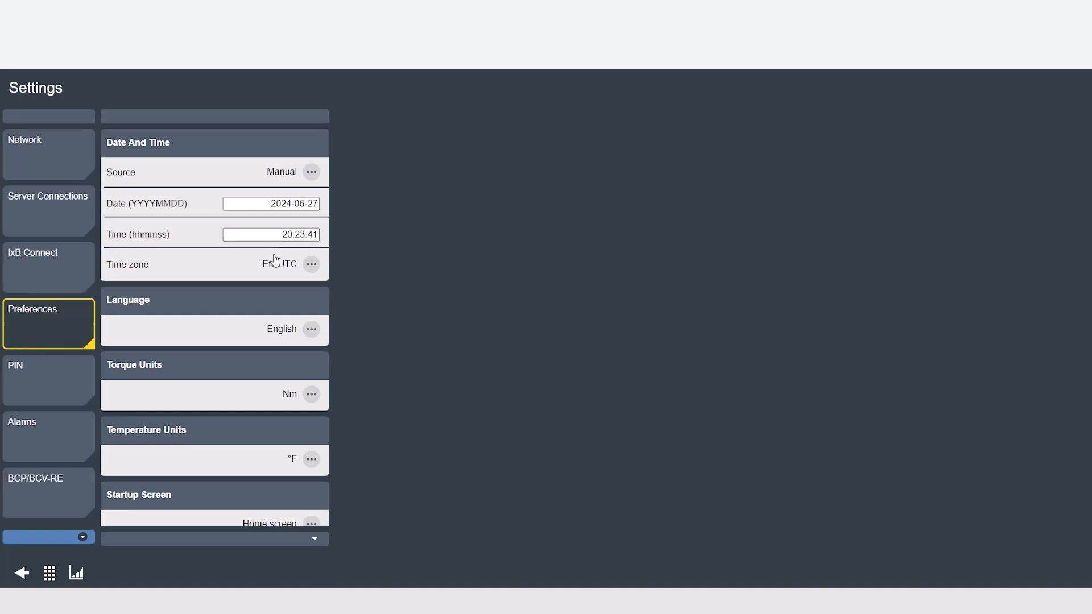
click(312, 172)
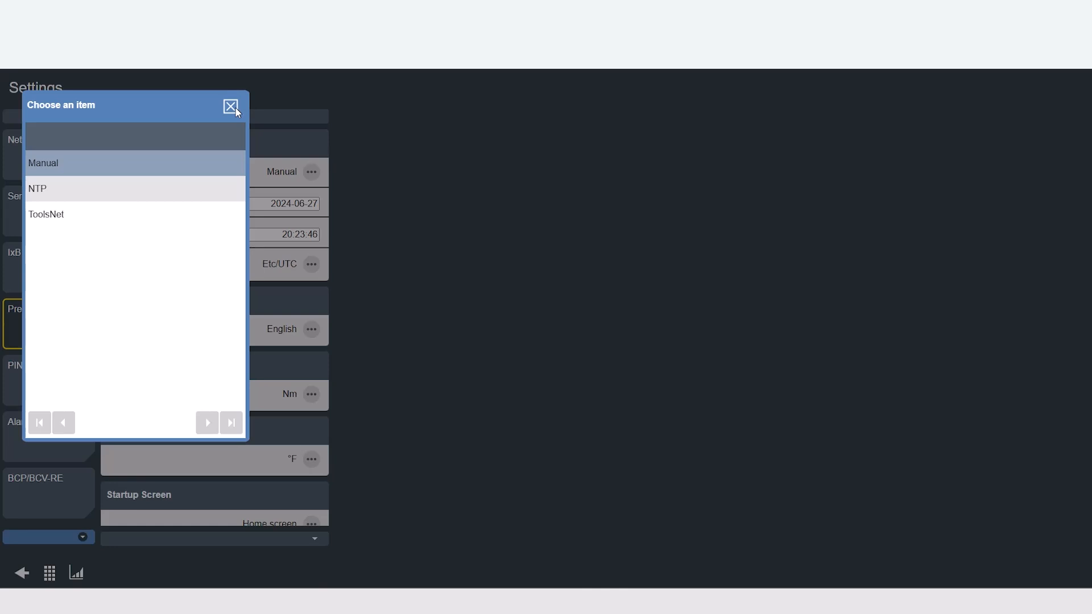
click(229, 106)
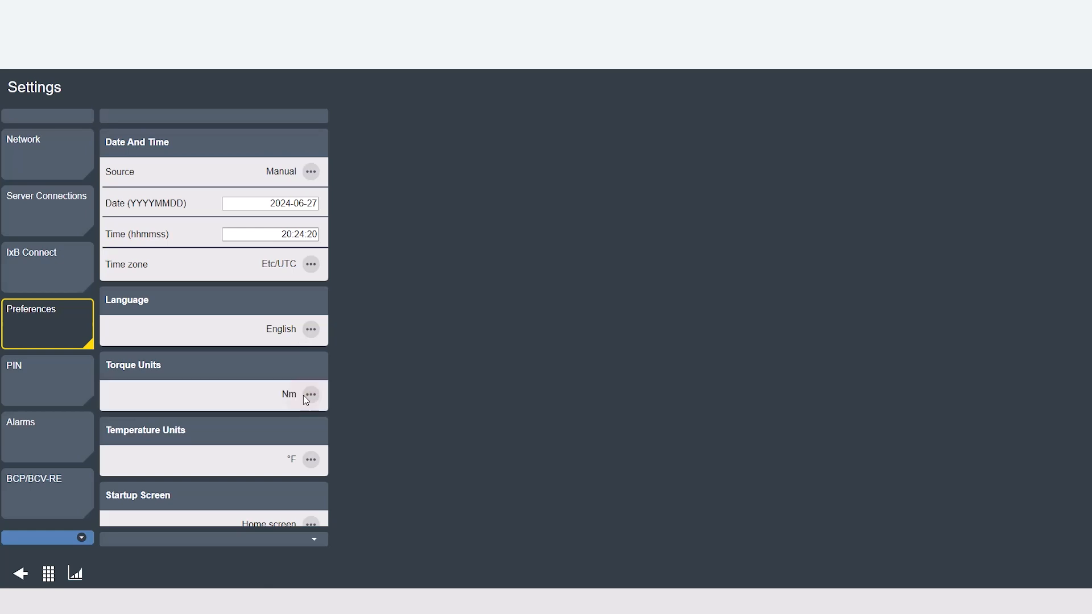
click(311, 395)
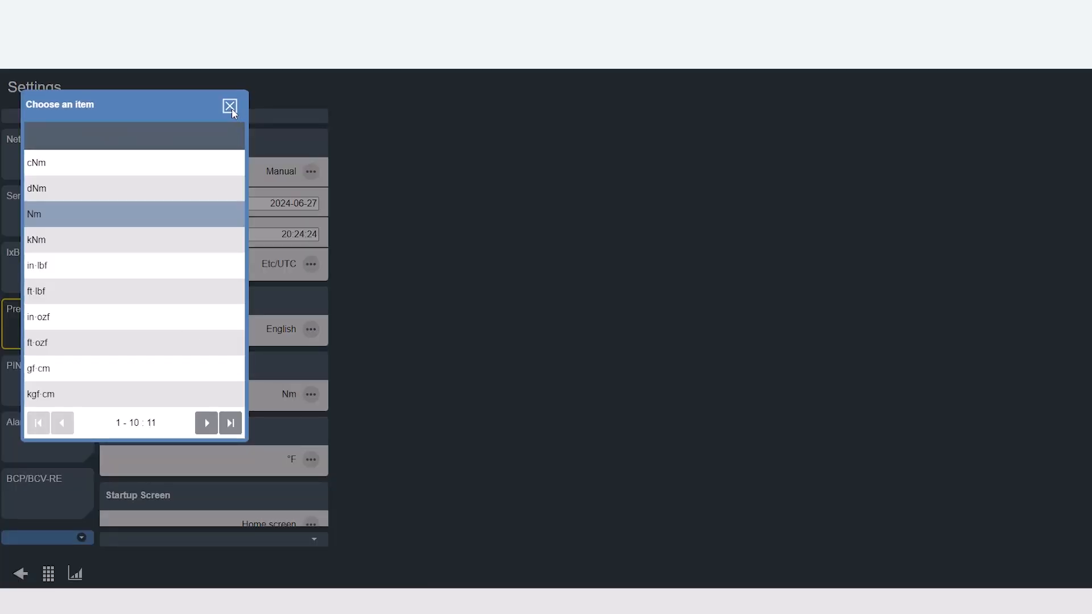
click(229, 106)
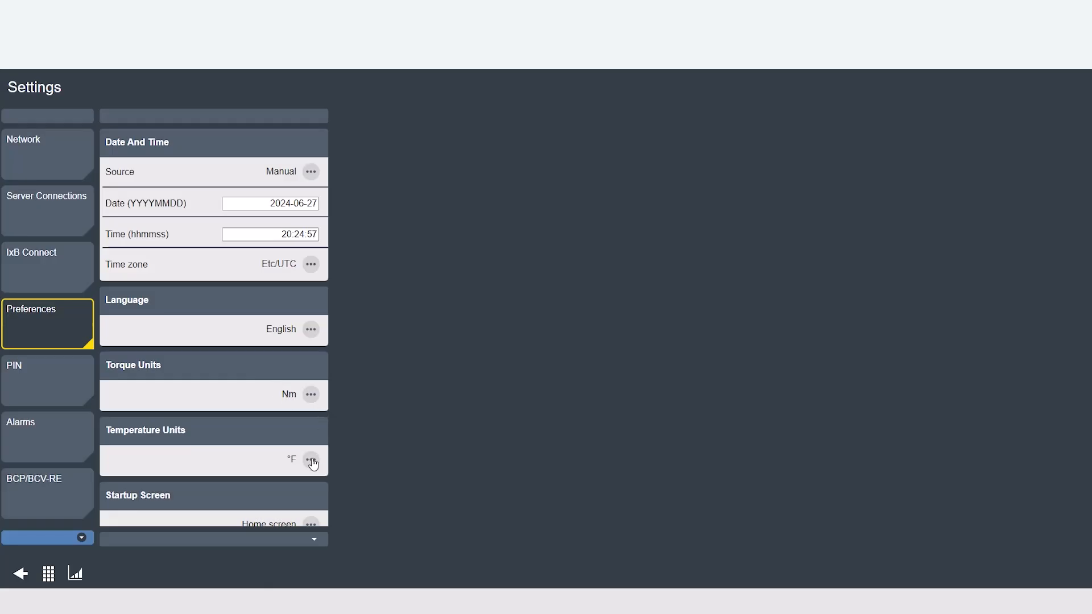
click(311, 460)
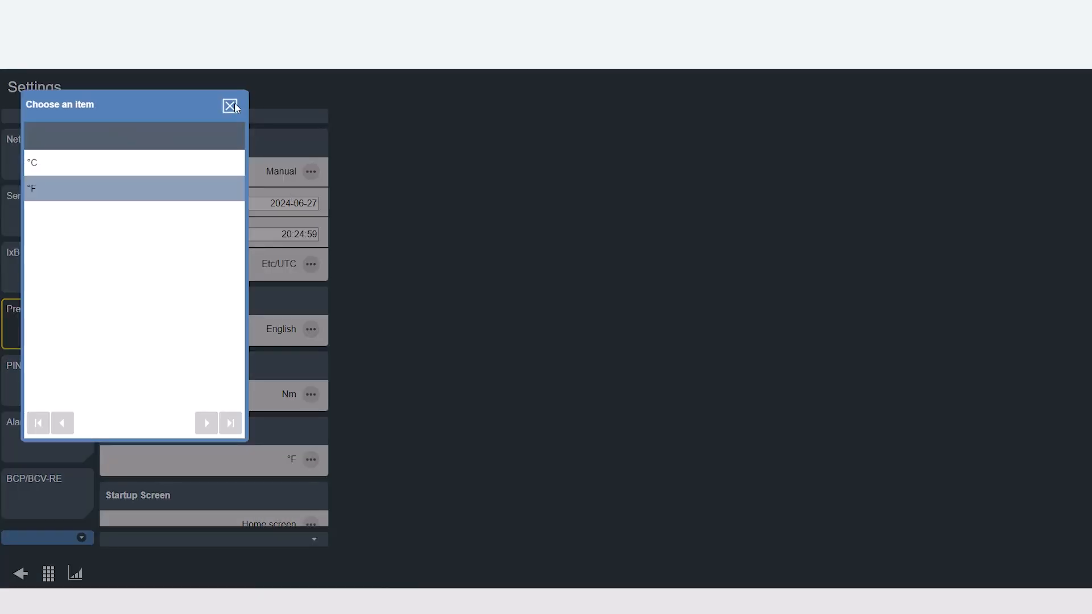
click(229, 105)
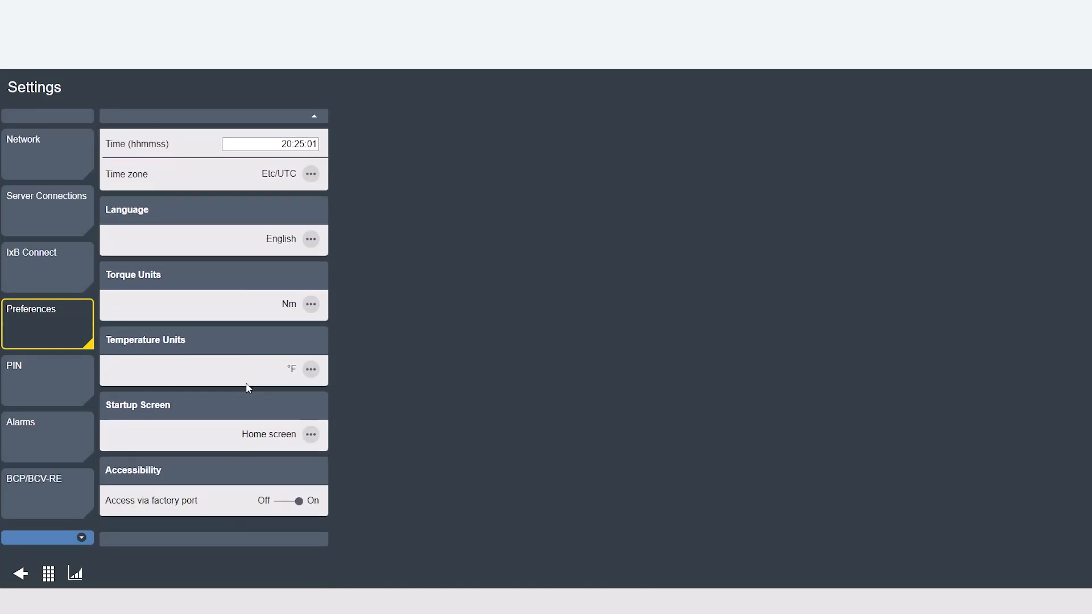
click(311, 435)
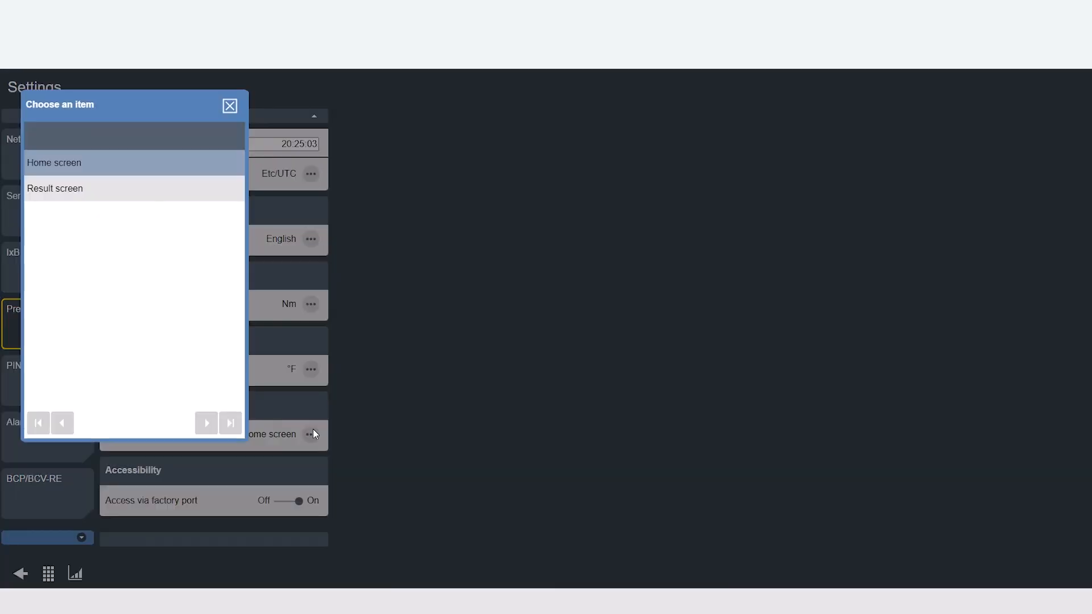
mouse_move(372, 420)
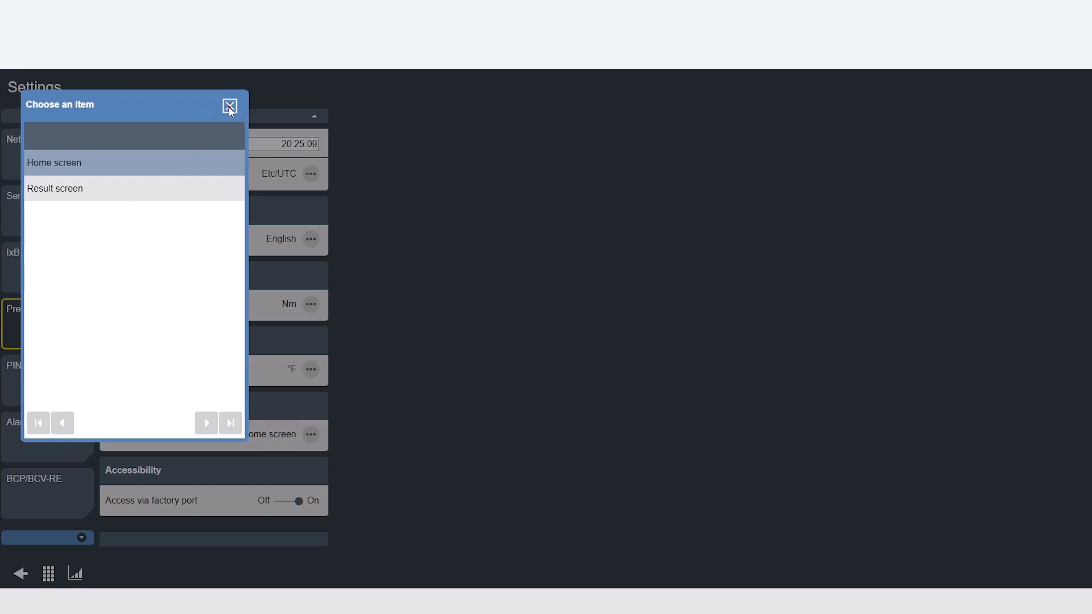
click(230, 106)
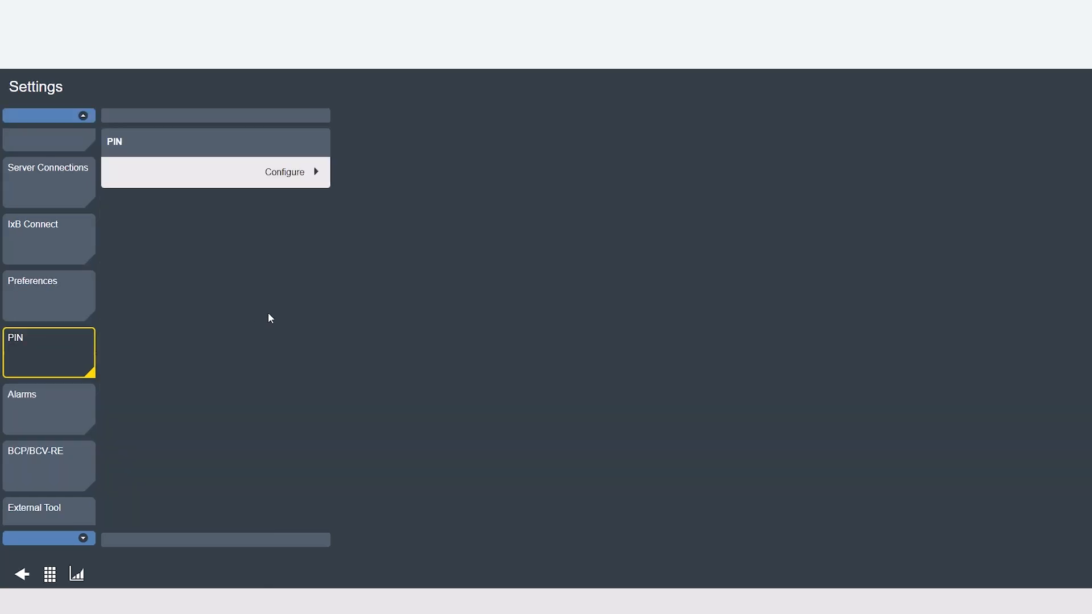
mouse_move(297, 175)
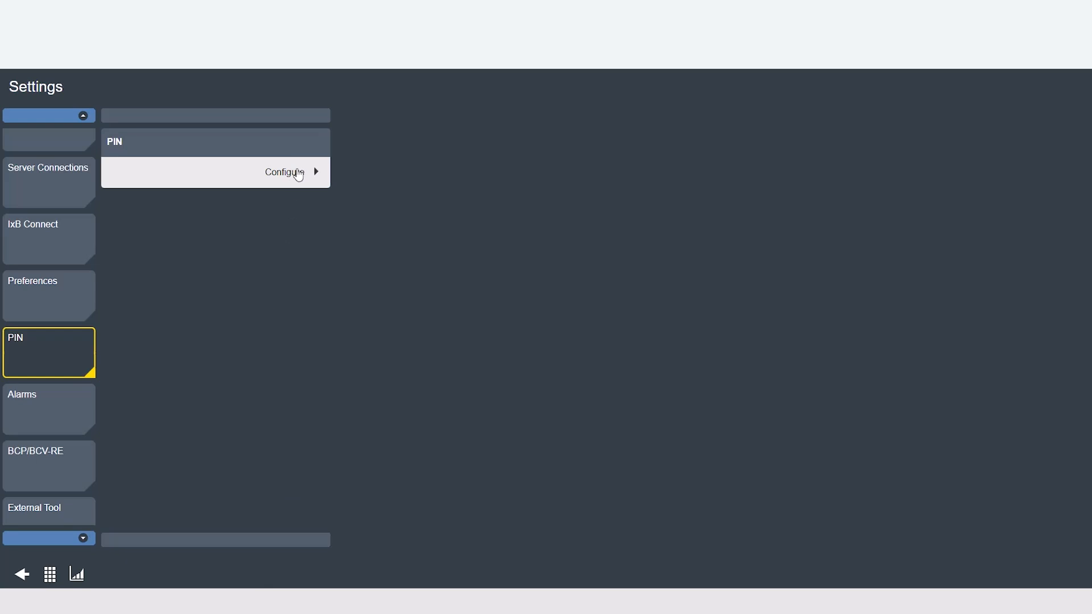
Open PIN configuration and view, then close, the permissions of two users.
click(284, 172)
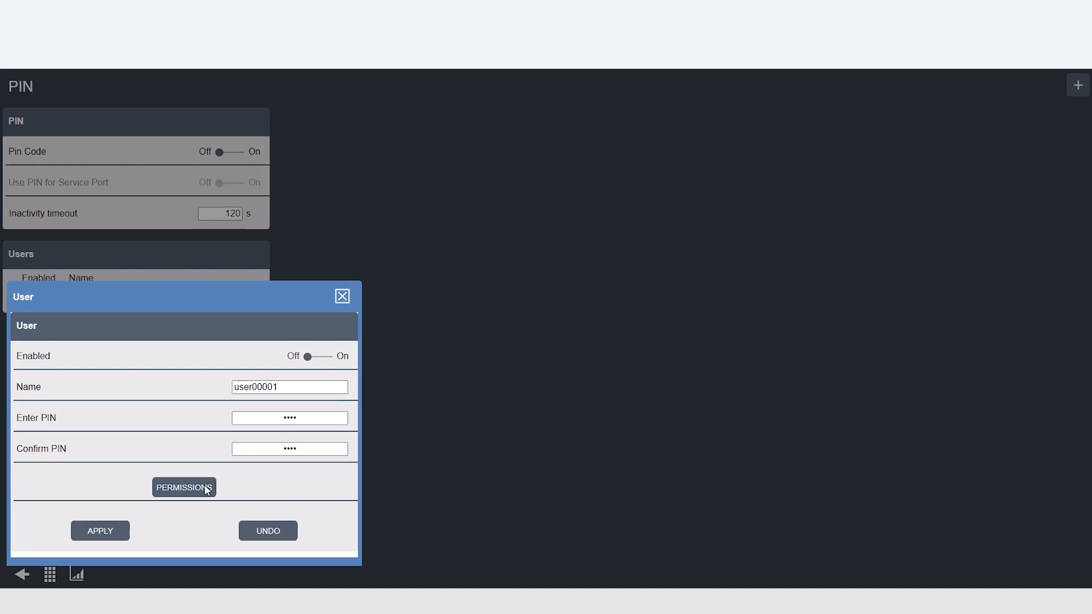
click(183, 487)
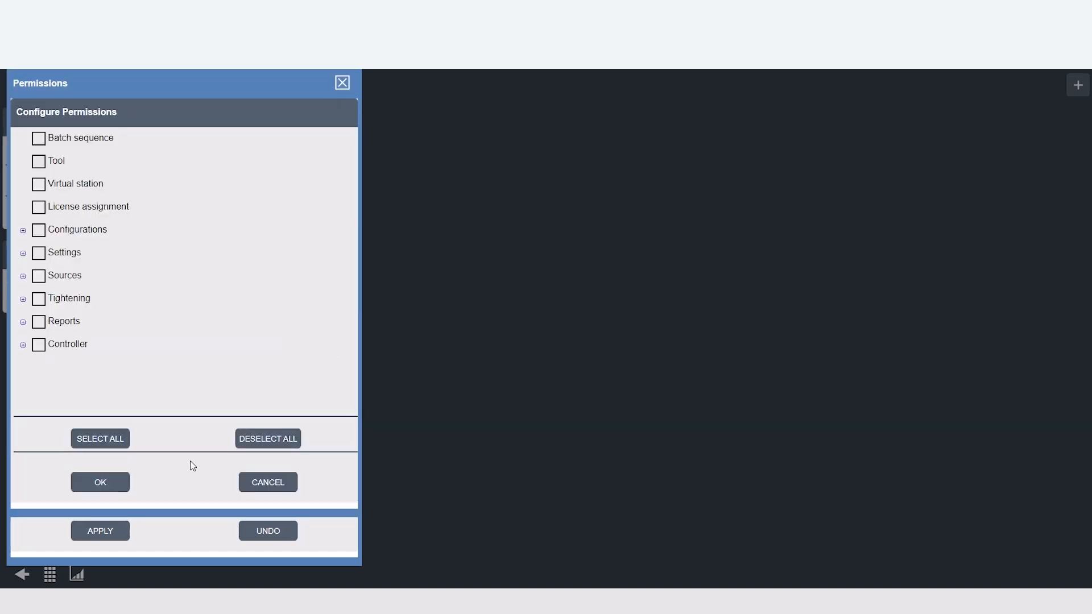
click(99, 439)
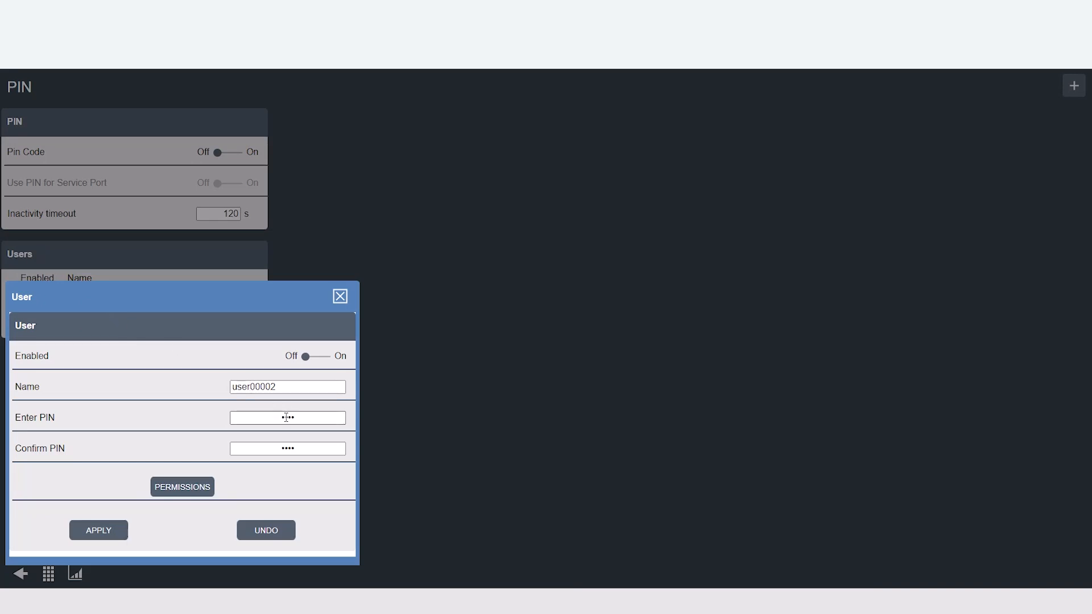
click(182, 487)
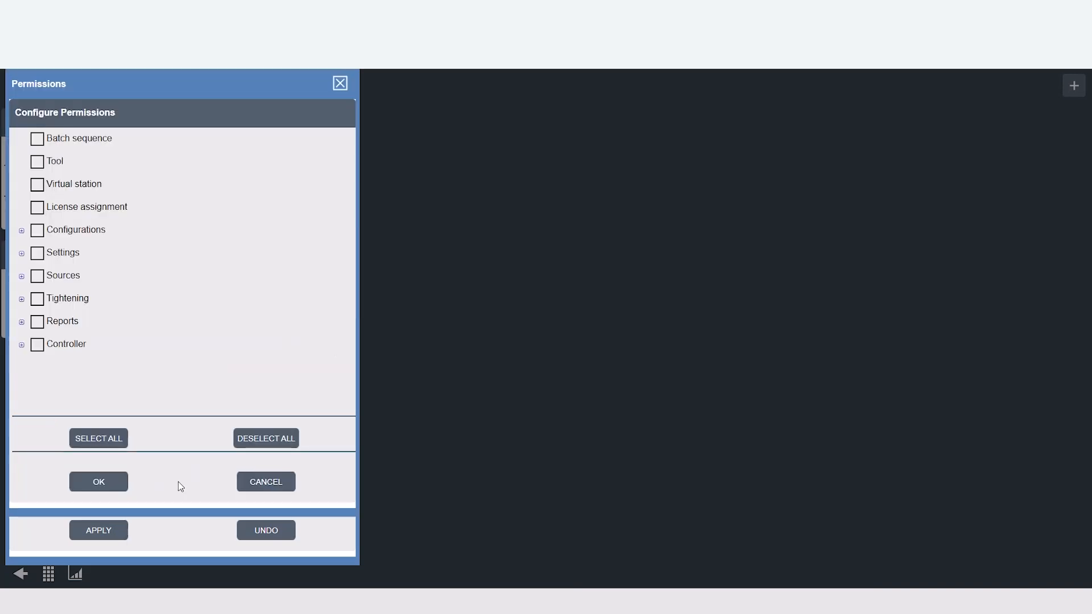
click(99, 438)
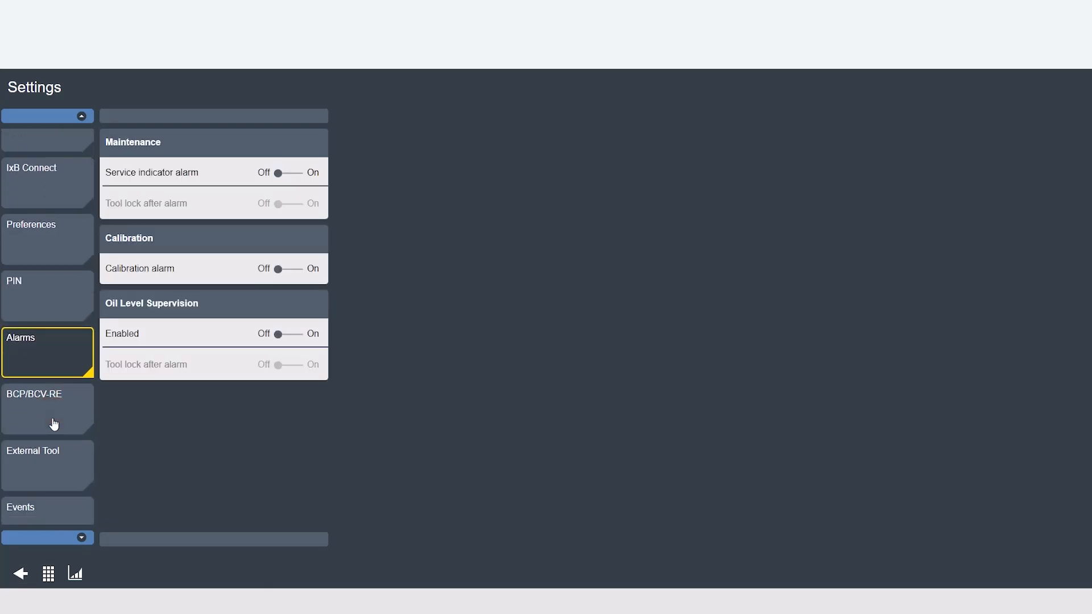
mouse_move(152, 411)
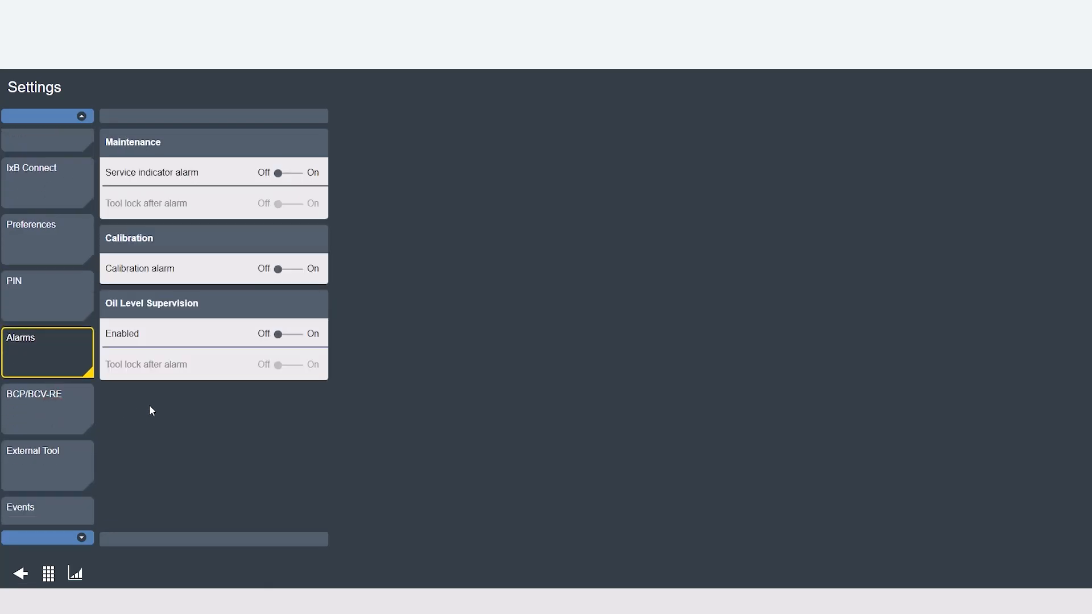
Turn on the service indicator alarm and its tool lock, then switch maintenance alarms off.
click(294, 173)
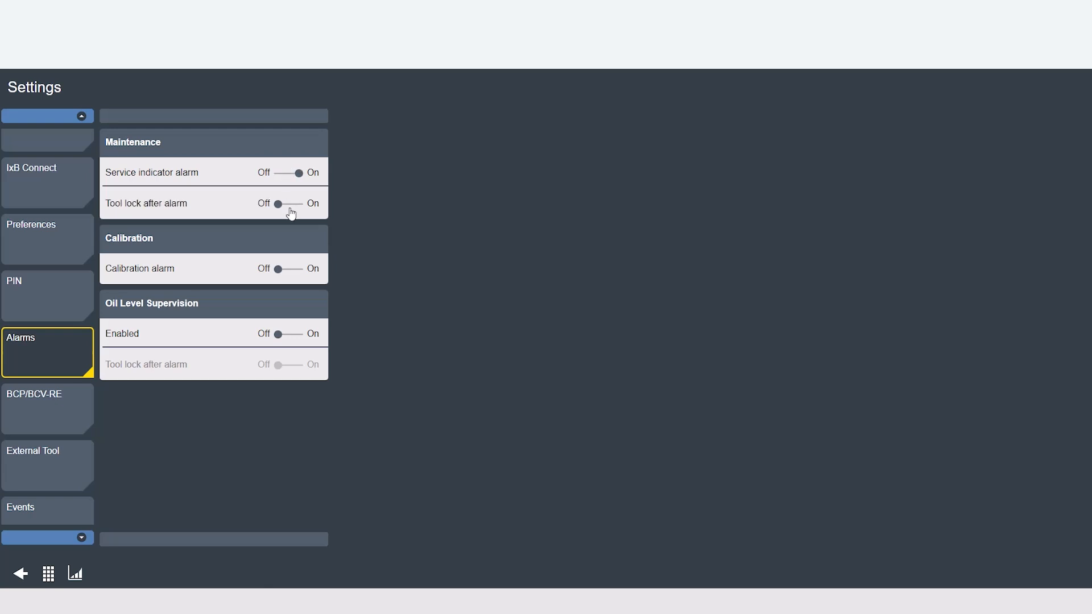
click(296, 203)
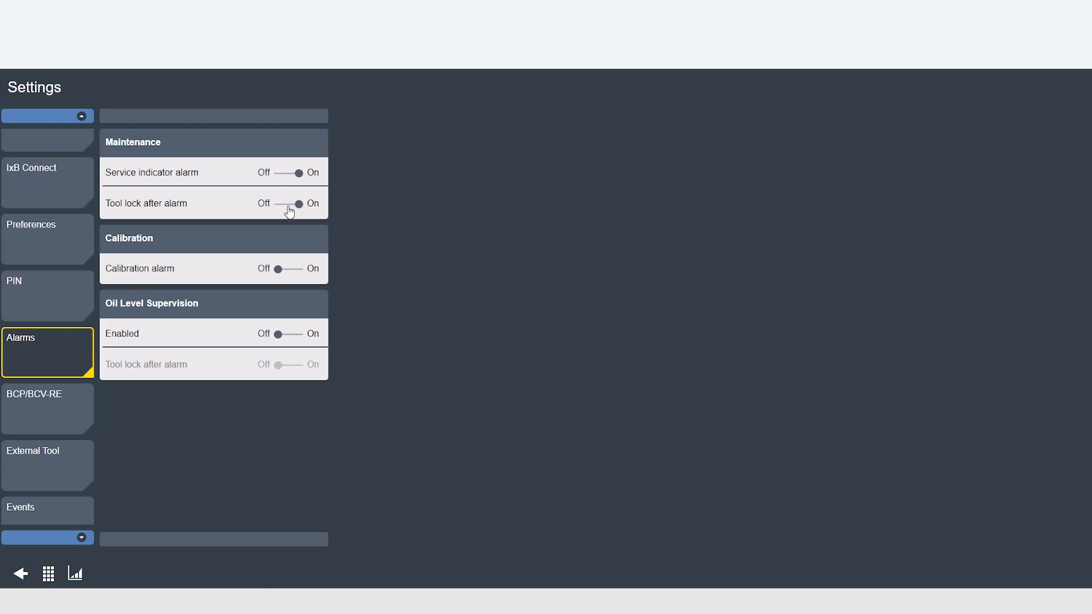
click(292, 333)
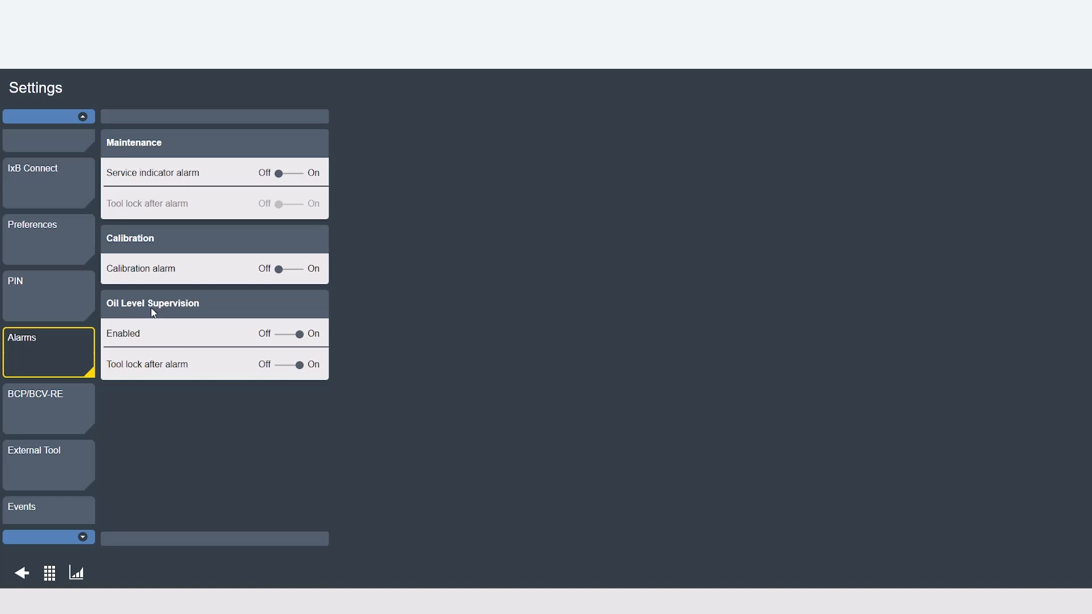
mouse_move(162, 317)
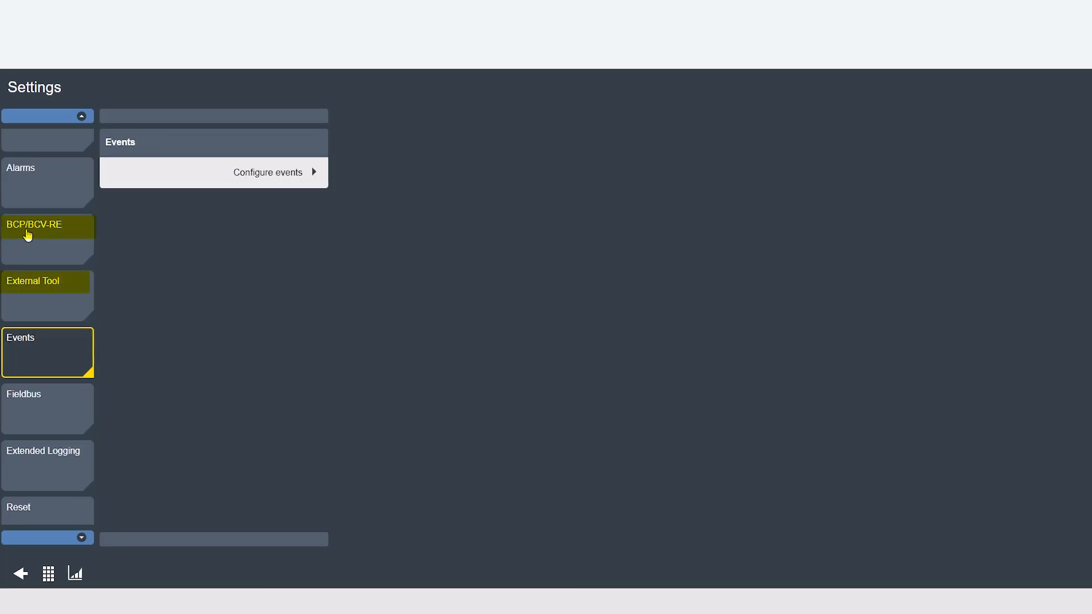
mouse_move(37, 303)
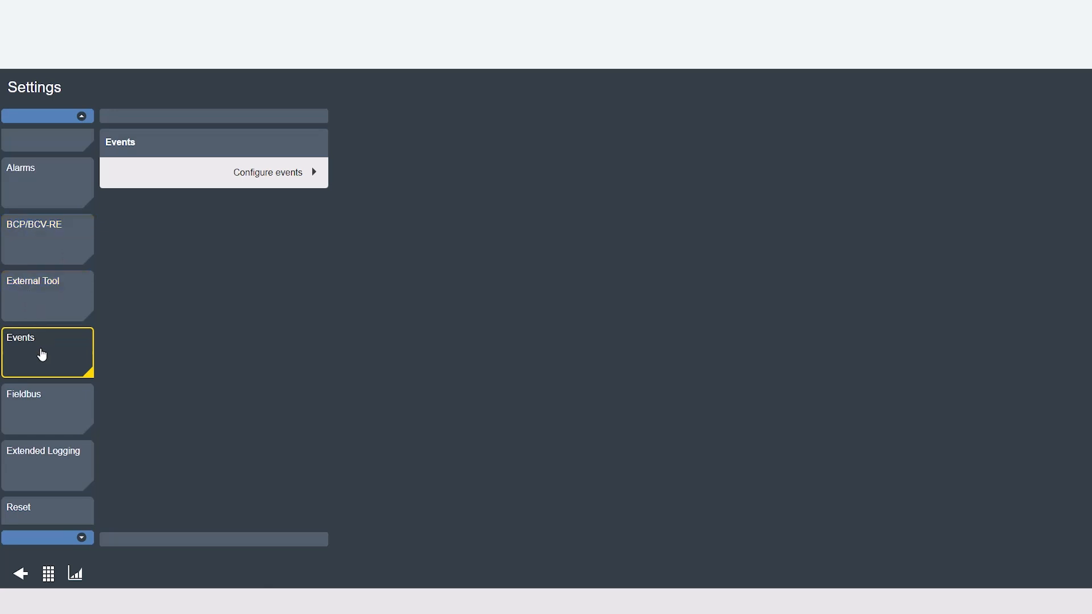
mouse_move(280, 183)
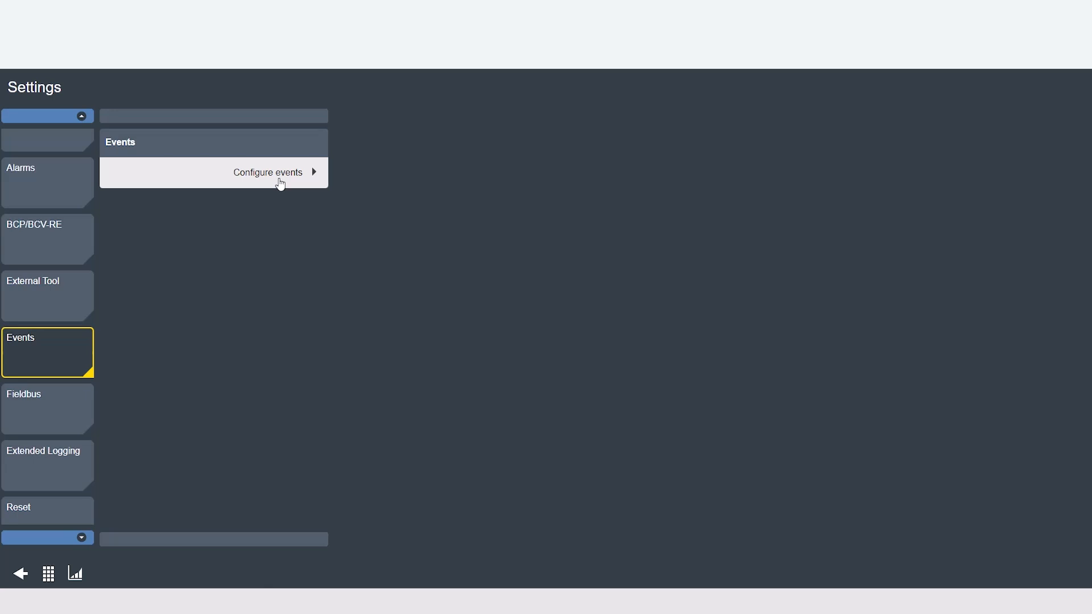
Open the Configure events table, page 1 of 21.
click(268, 173)
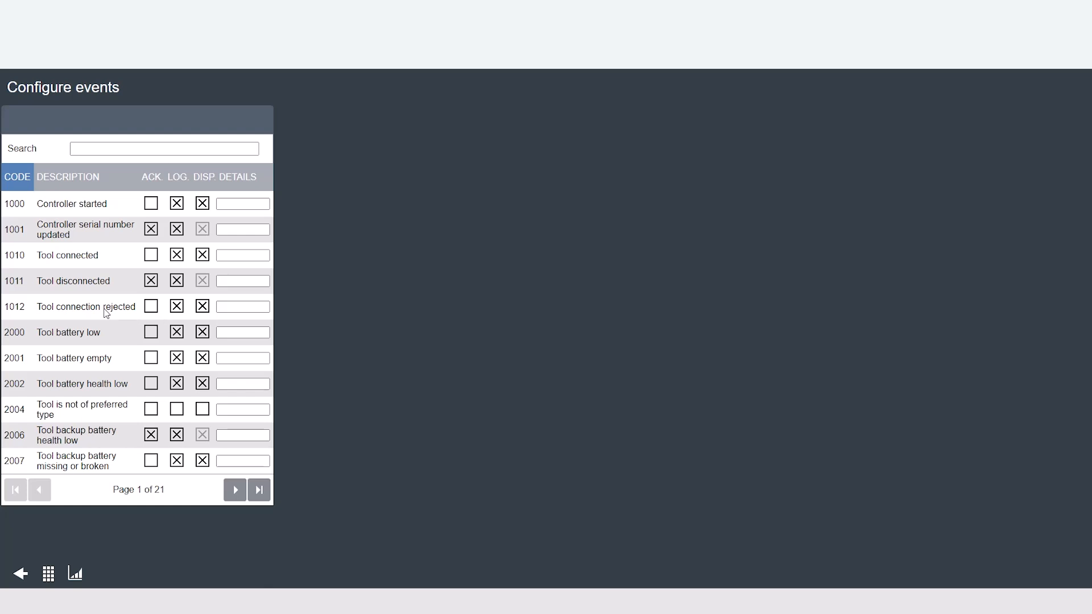
mouse_move(167, 269)
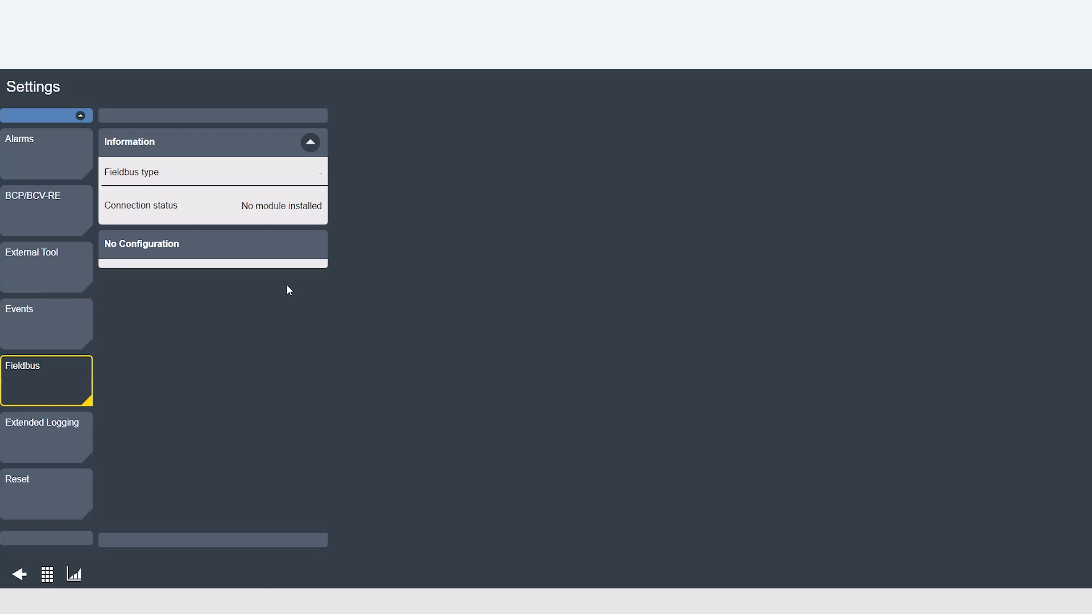
Open the Extended Logging settings, with Persistent and all log groups off.
click(46, 436)
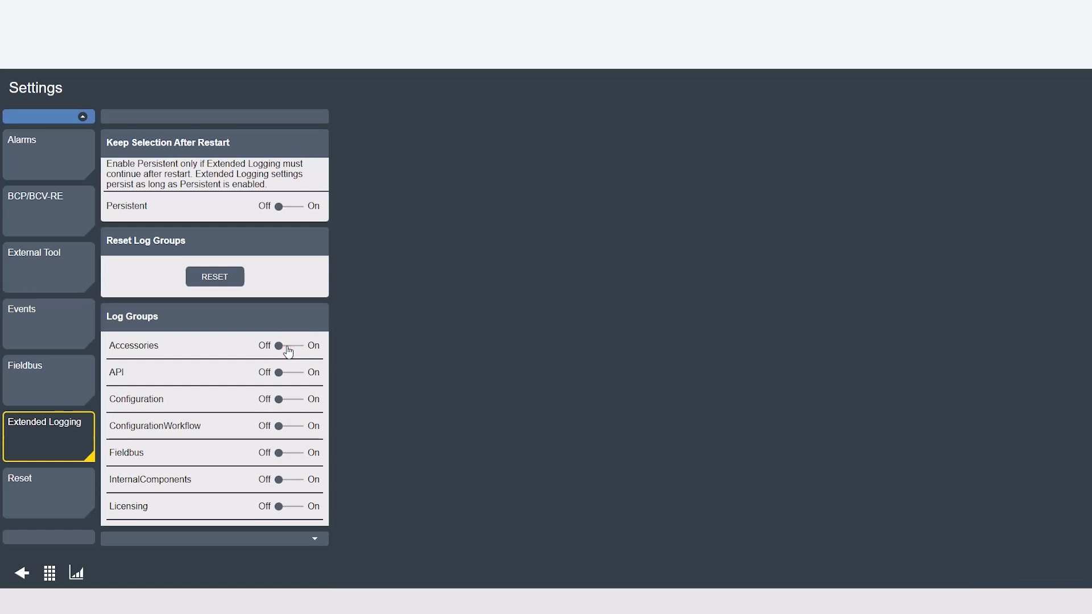
Try the Accessories logging group, revert the groups to off, and open Reset settings.
click(288, 346)
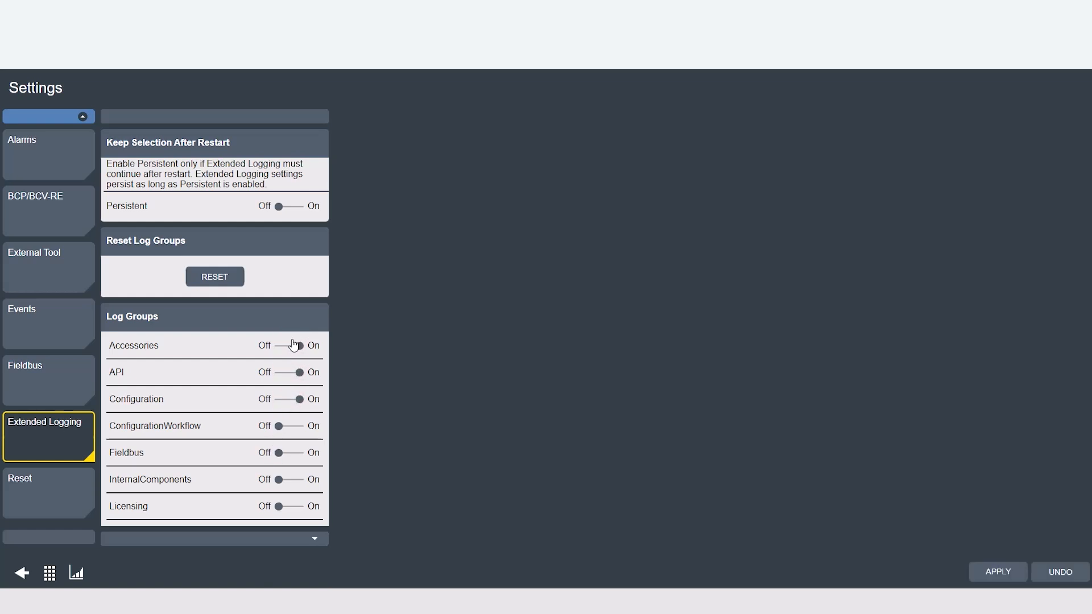
click(286, 399)
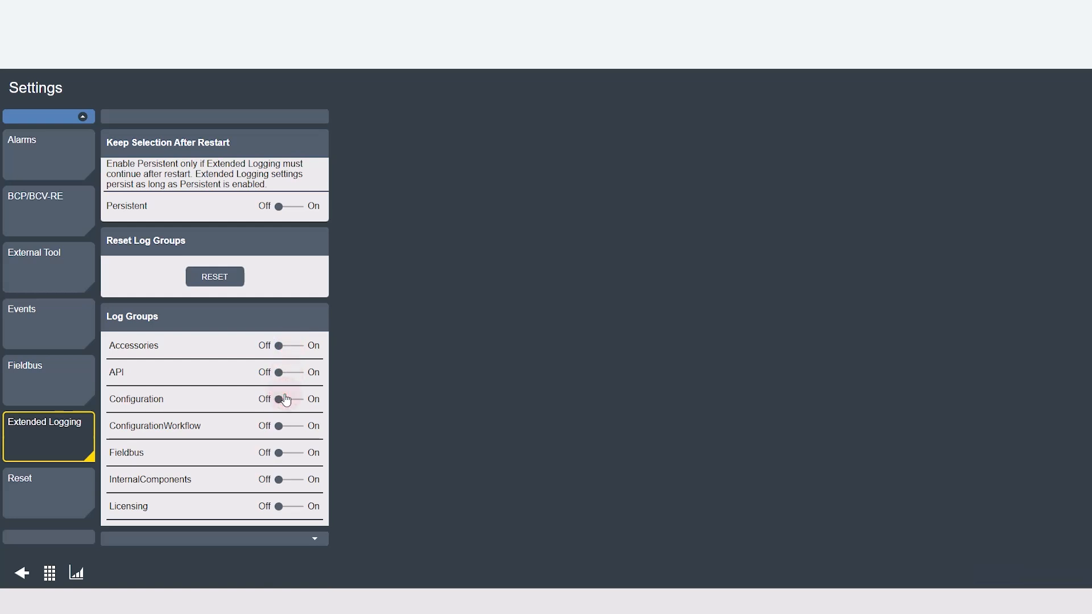
click(47, 493)
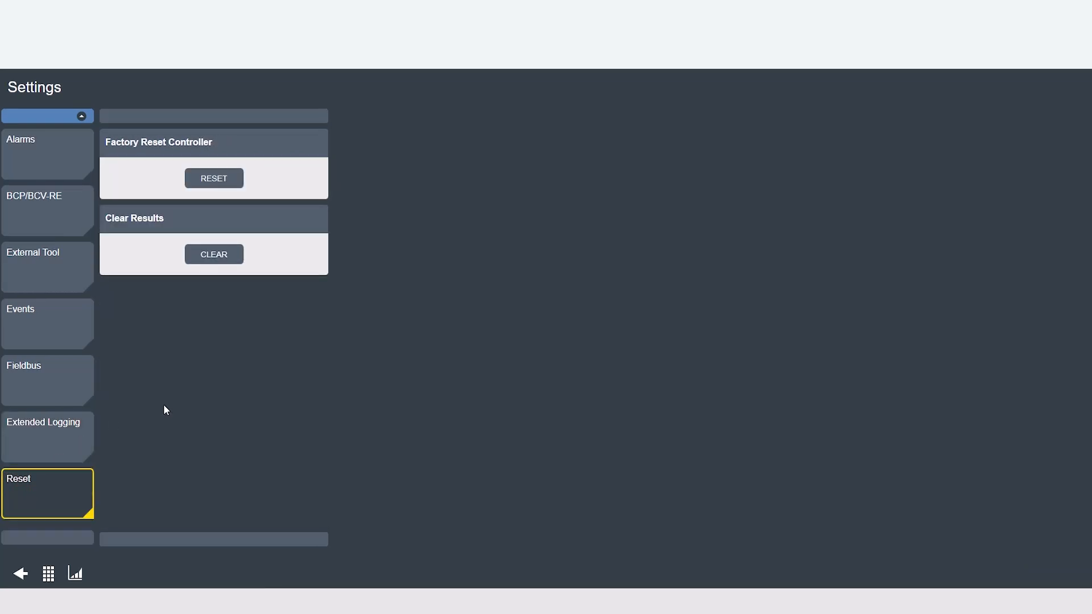
mouse_move(253, 290)
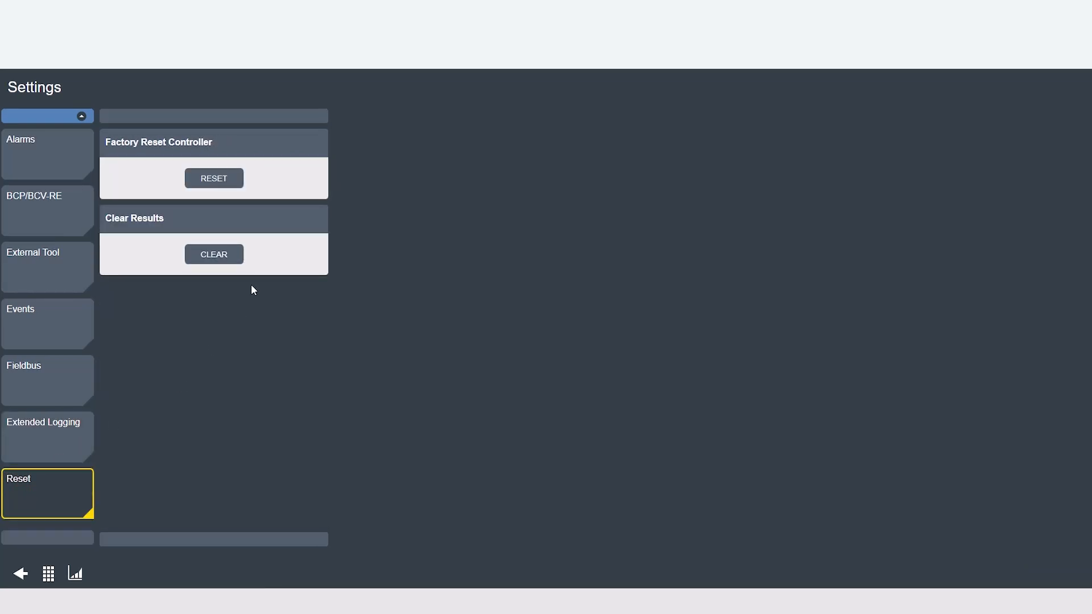
mouse_move(218, 187)
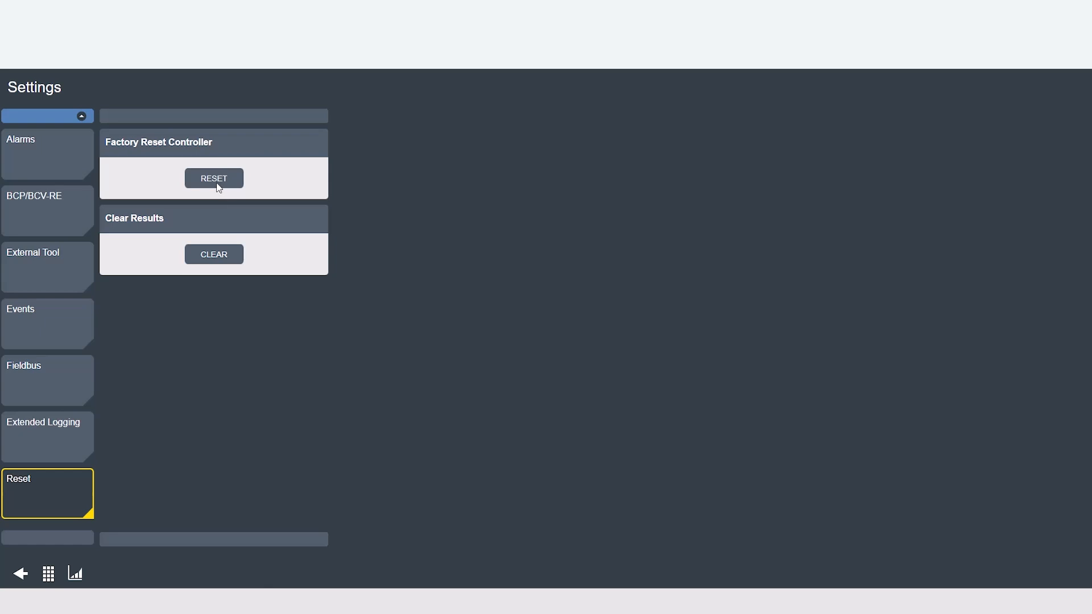
mouse_move(210, 256)
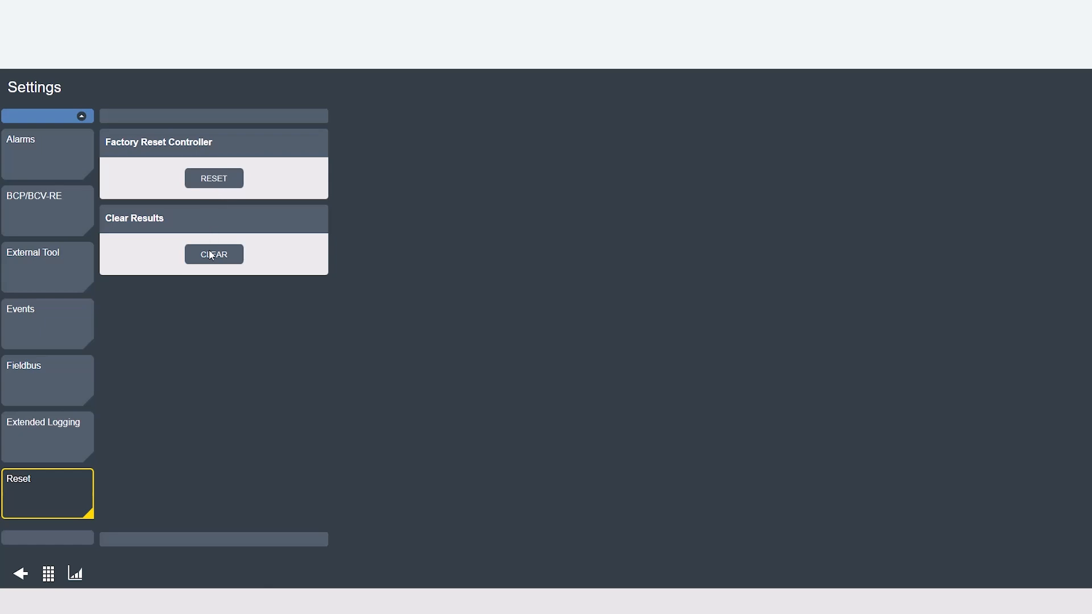